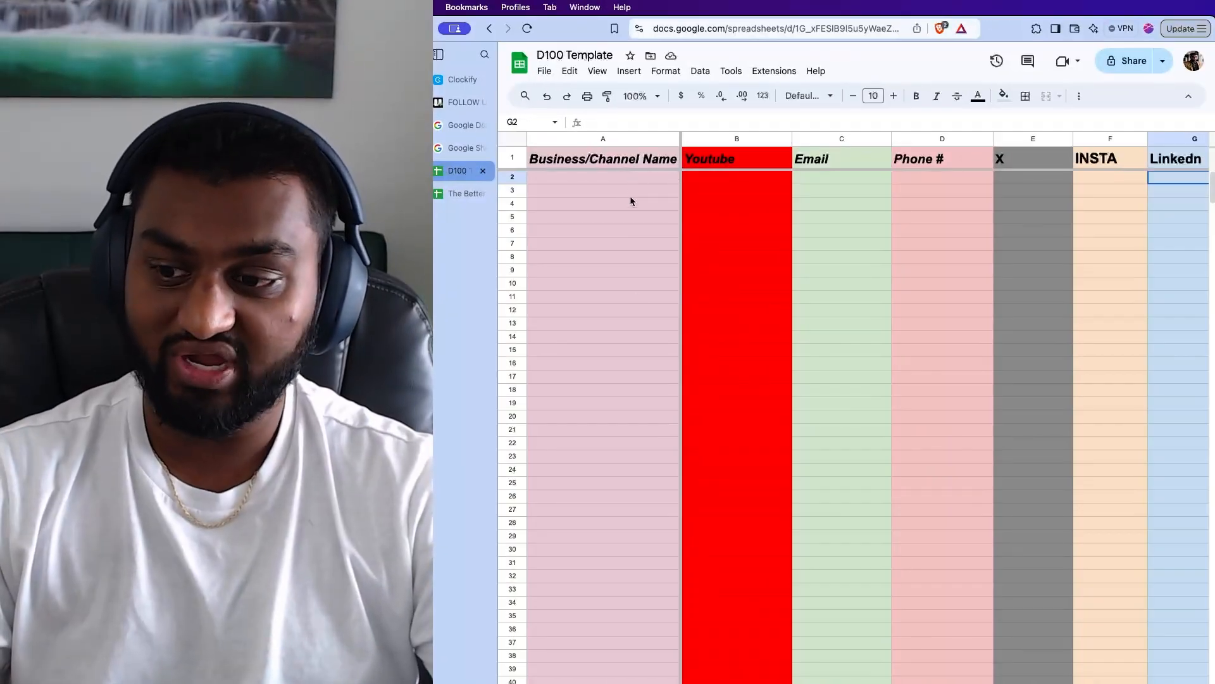
Look through The Better D100 spreadsheet, then return to the D100 Template
{"action": "scroll", "scroll_direction": "down", "scroll_amount": 3}
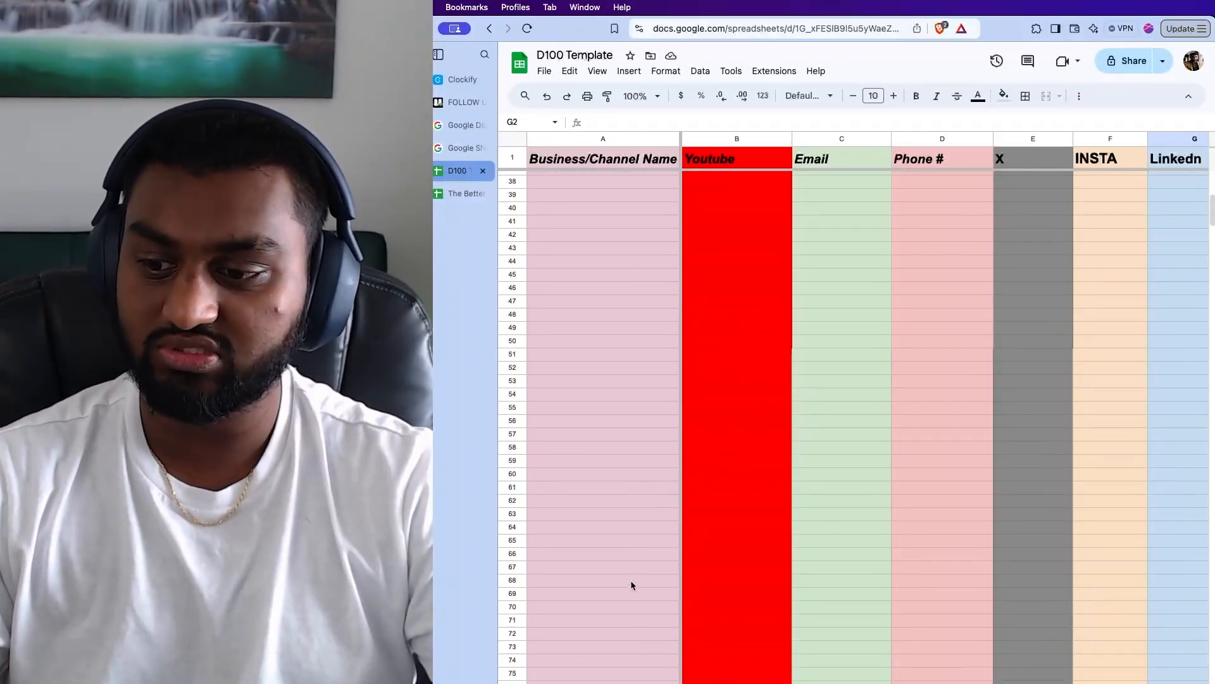
{"action": "scroll", "scroll_direction": "down", "scroll_amount": 3}
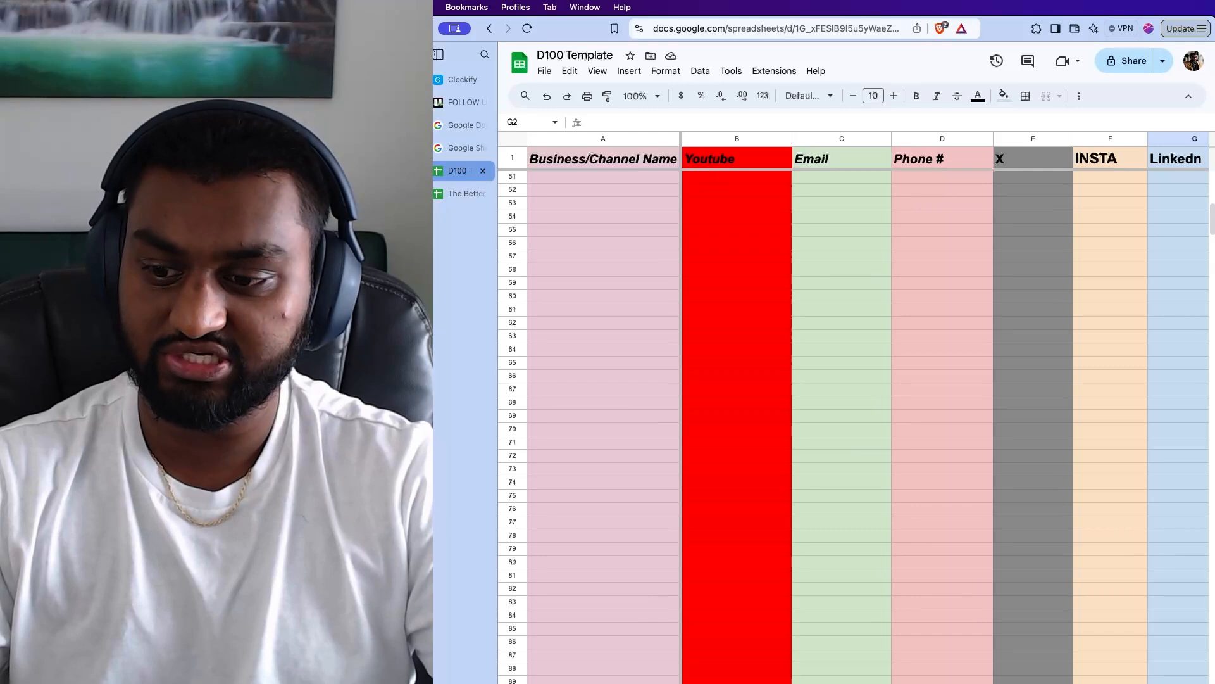
{"action": "scroll", "scroll_direction": "up", "scroll_amount": 3}
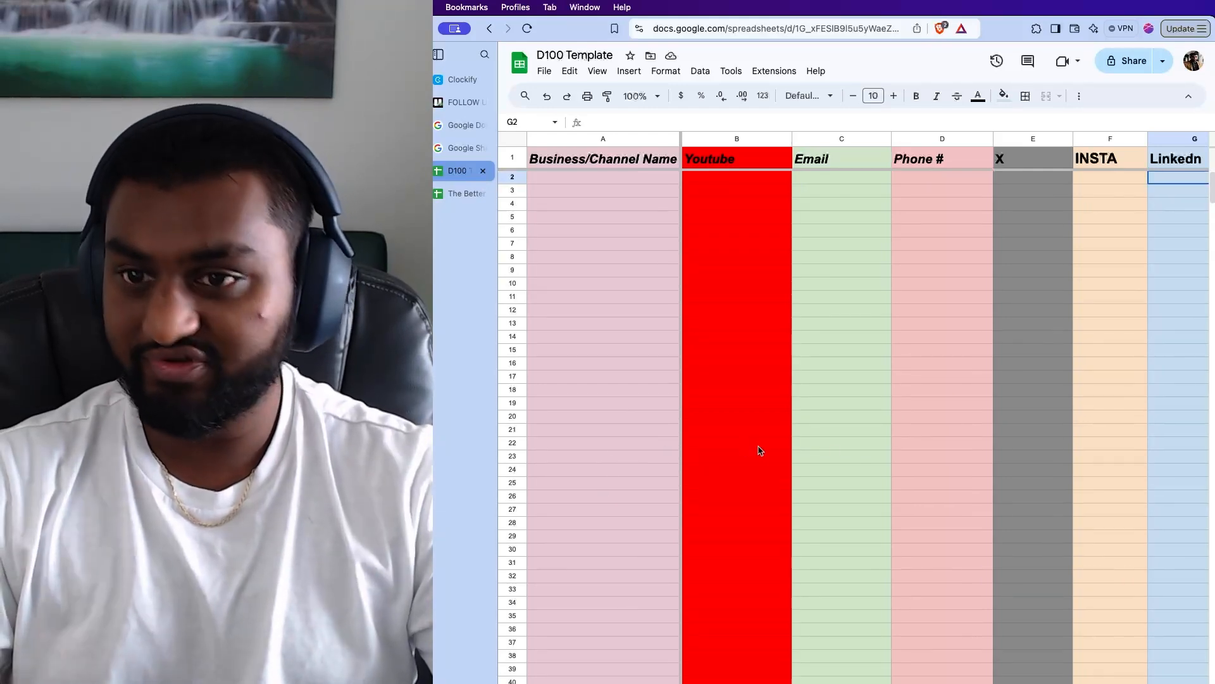
{"action": "mouse_move", "coordinate": [973, 419]}
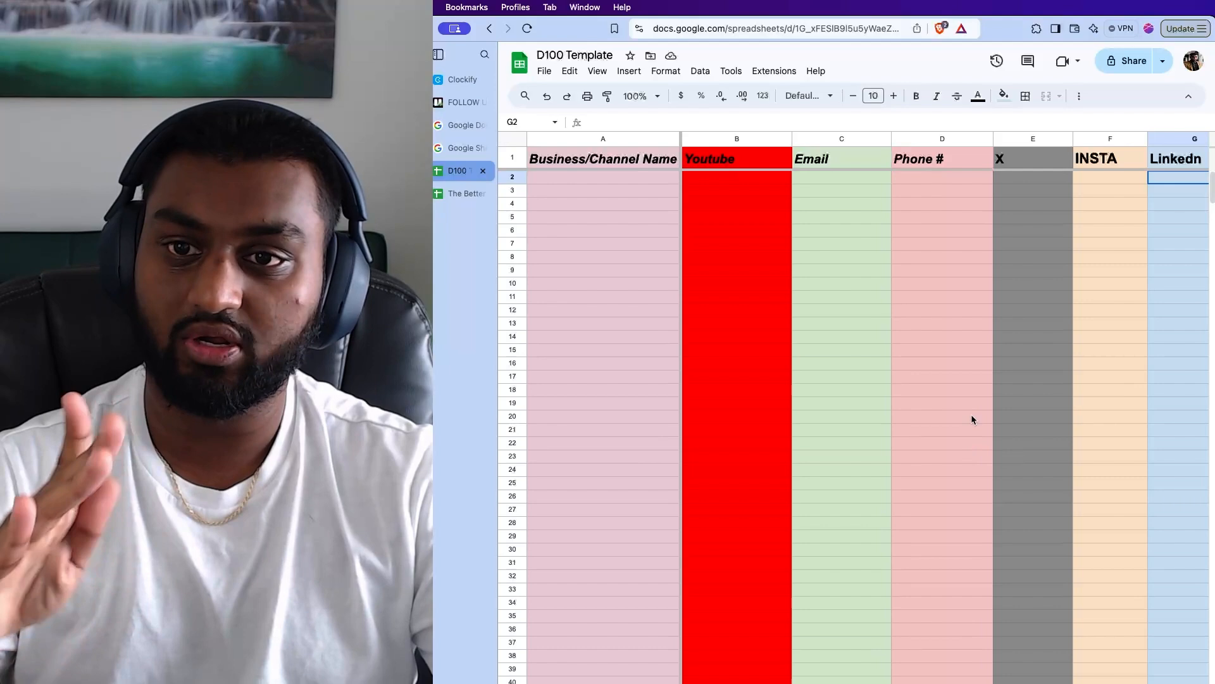
{"action": "mouse_move", "coordinate": [459, 193]}
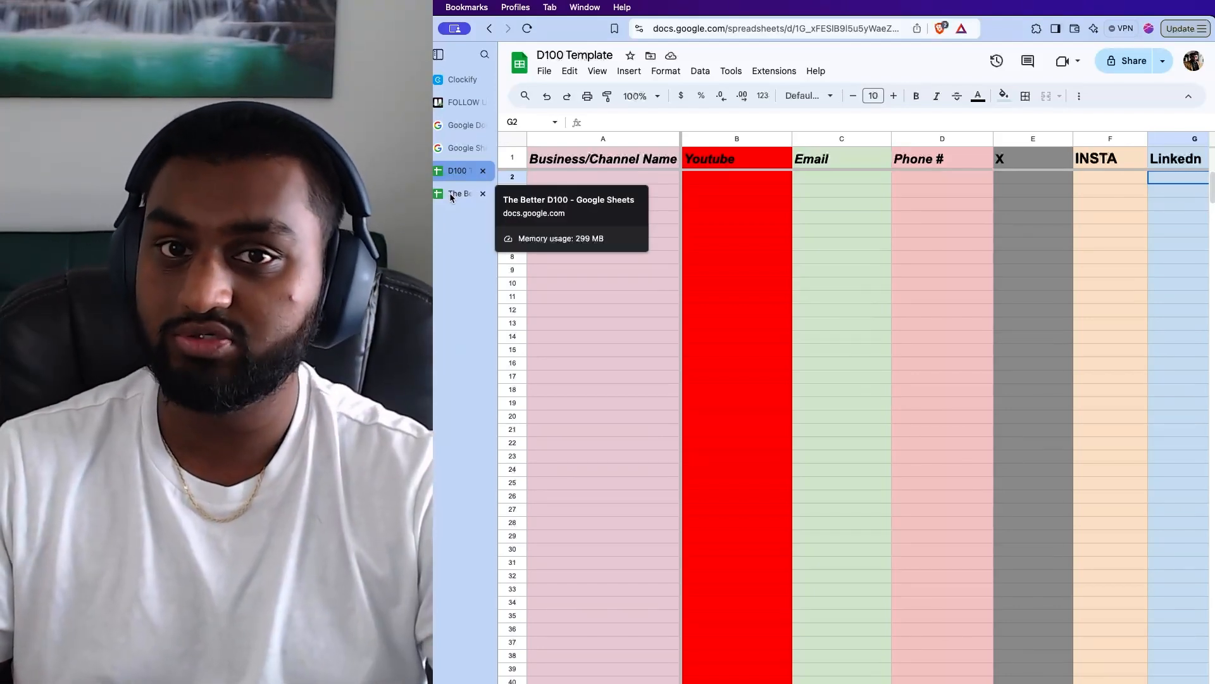
{"action": "left_click", "coordinate": [457, 193]}
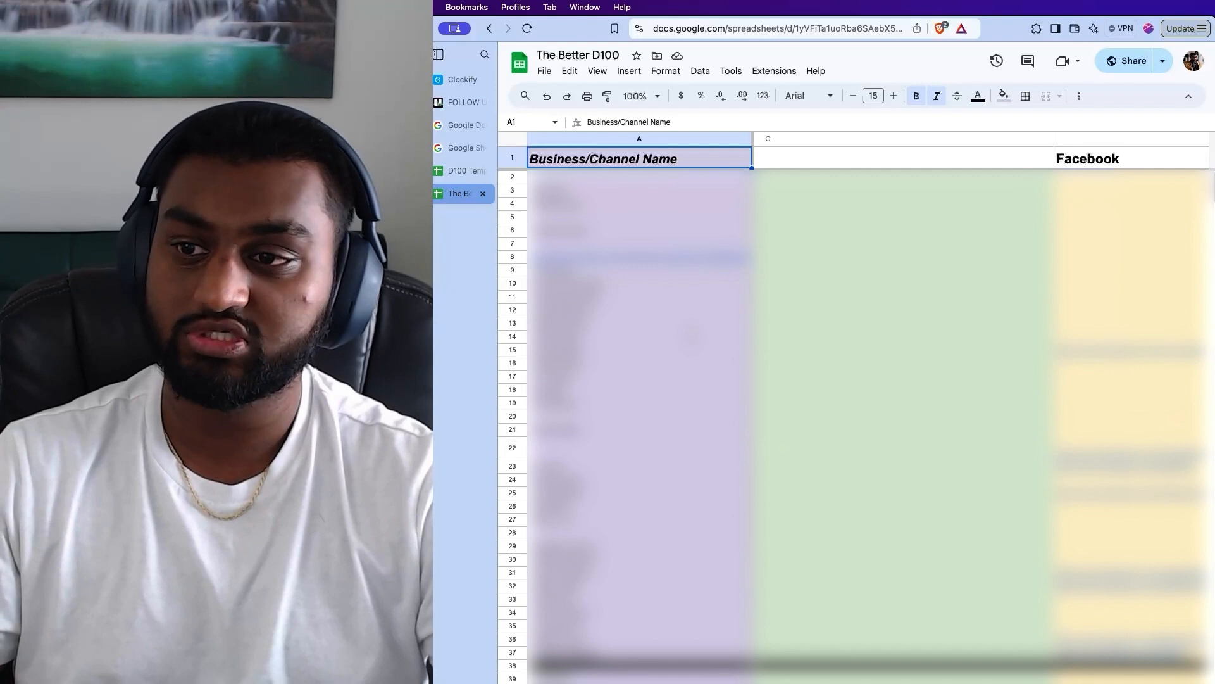
{"action": "scroll", "scroll_direction": "down", "scroll_amount": 3}
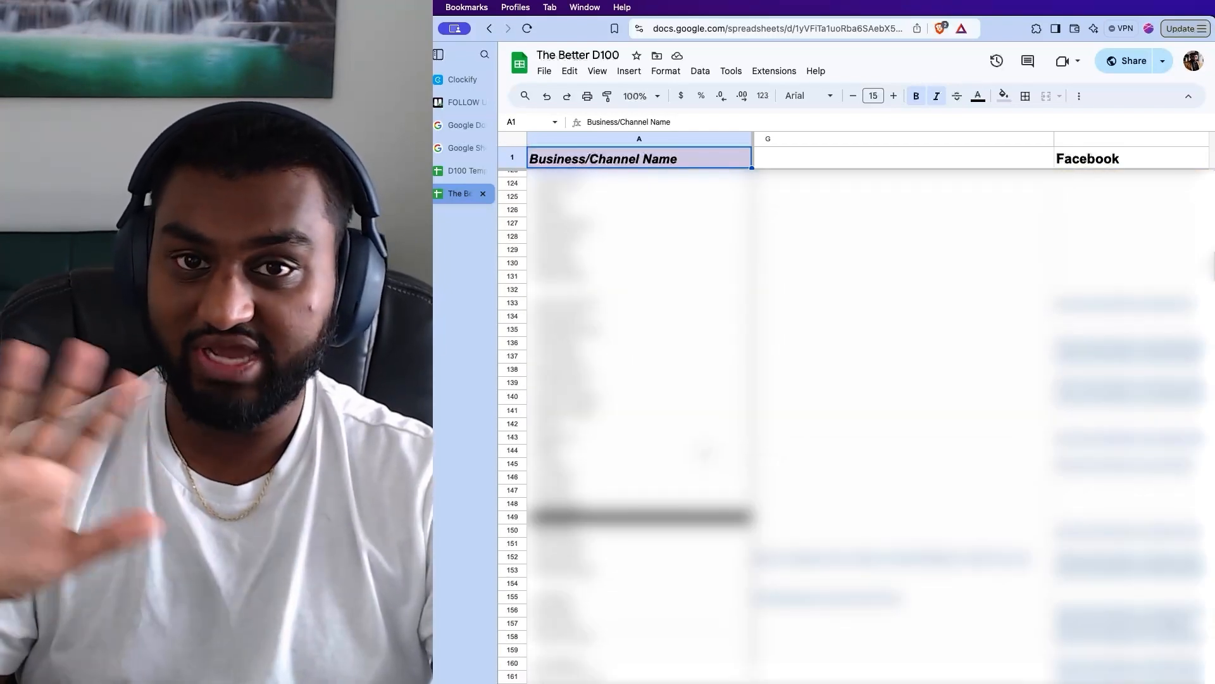
{"action": "scroll", "scroll_direction": "up", "scroll_amount": 3}
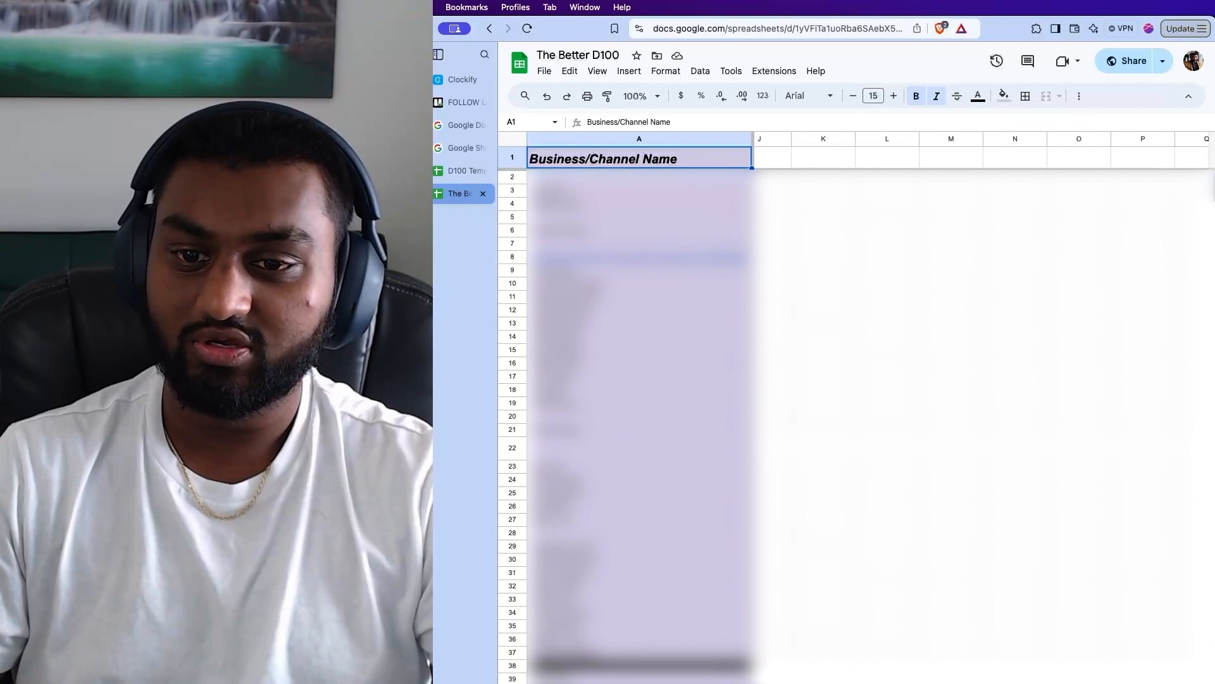
{"action": "scroll", "scroll_direction": "down", "scroll_amount": 3}
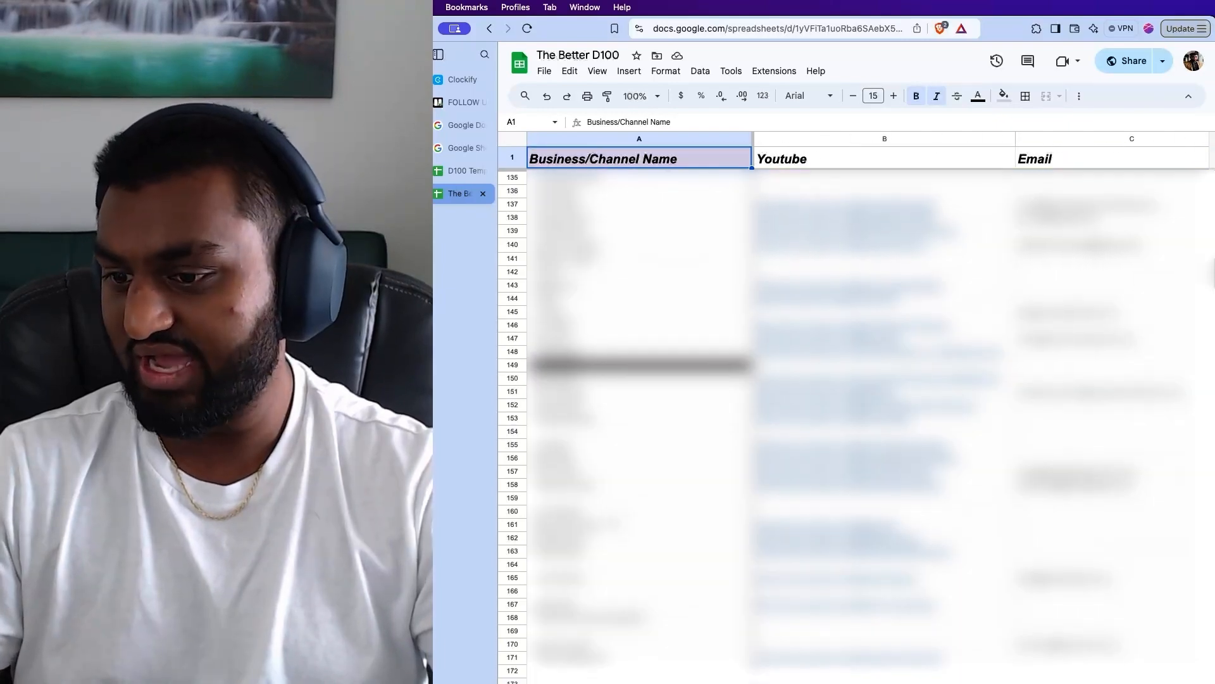
{"action": "scroll", "scroll_direction": "up", "scroll_amount": 3}
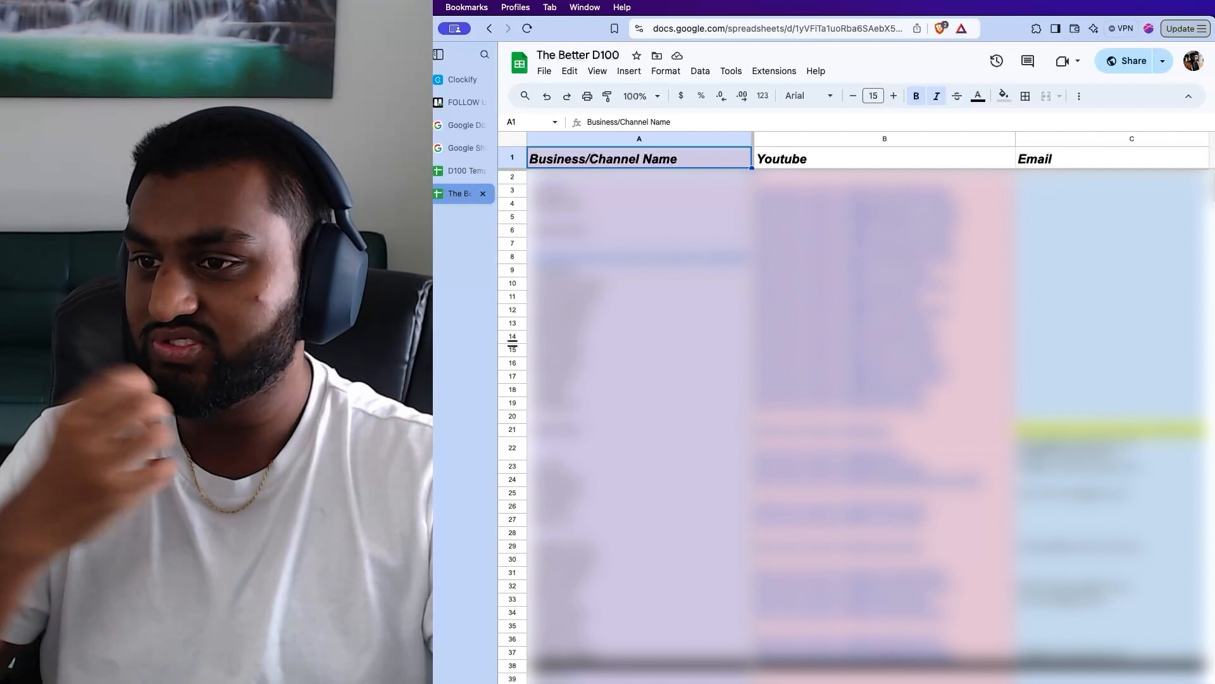
{"action": "mouse_move", "coordinate": [457, 170]}
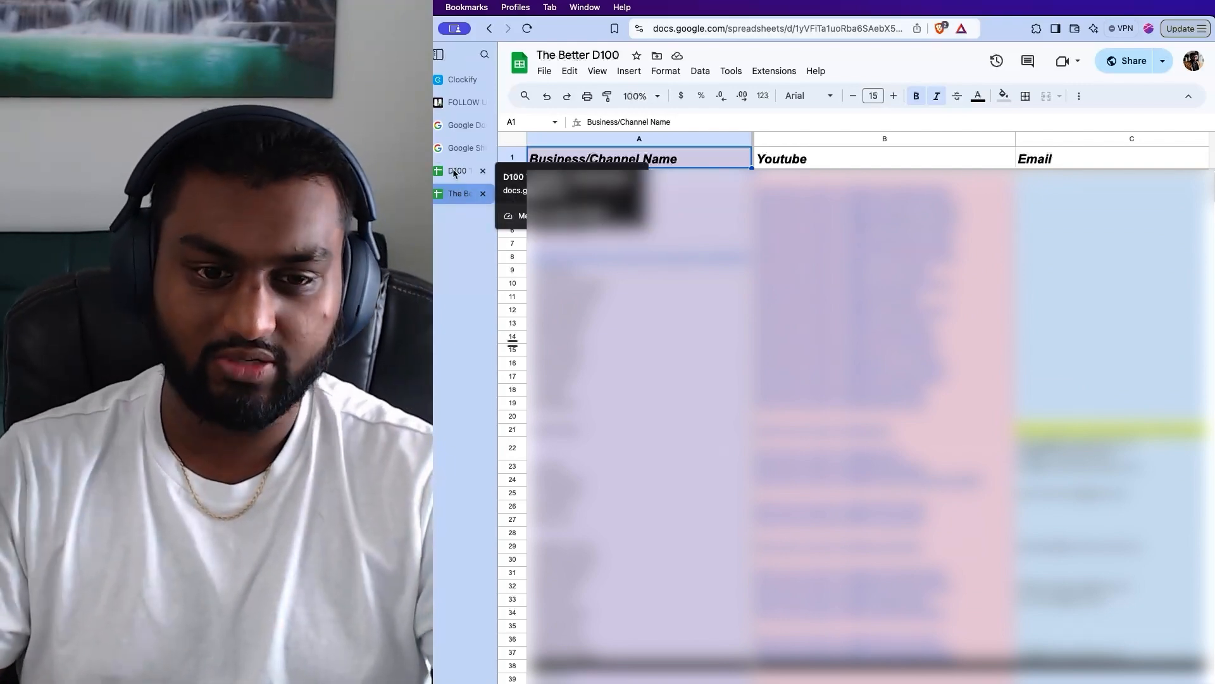
{"action": "left_click", "coordinate": [457, 170]}
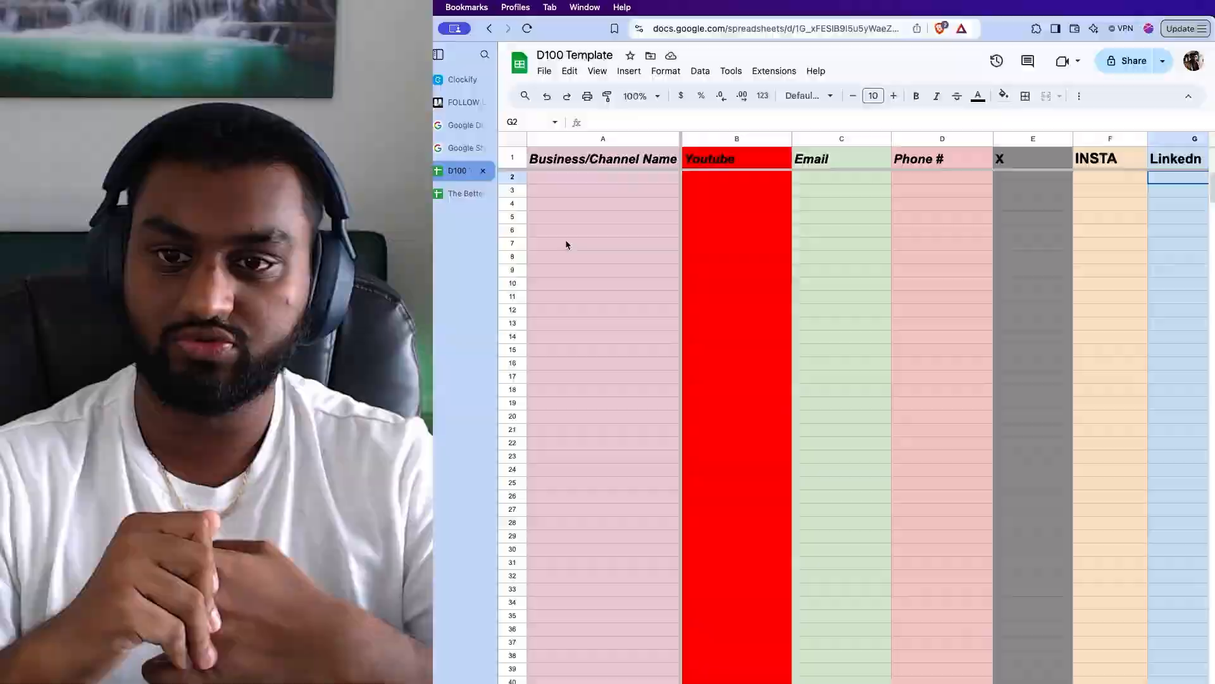
Check the follow-up board, then start a new board from the Trello boards overview
{"action": "left_click", "coordinate": [461, 101]}
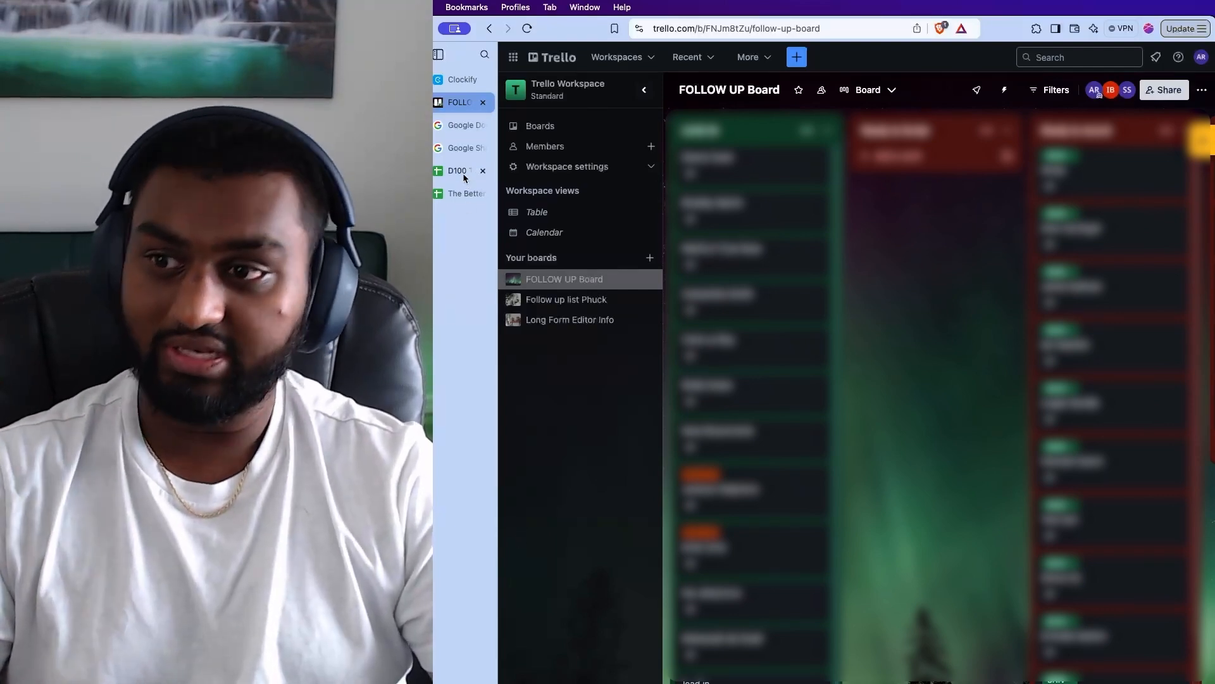
{"action": "mouse_move", "coordinate": [457, 170]}
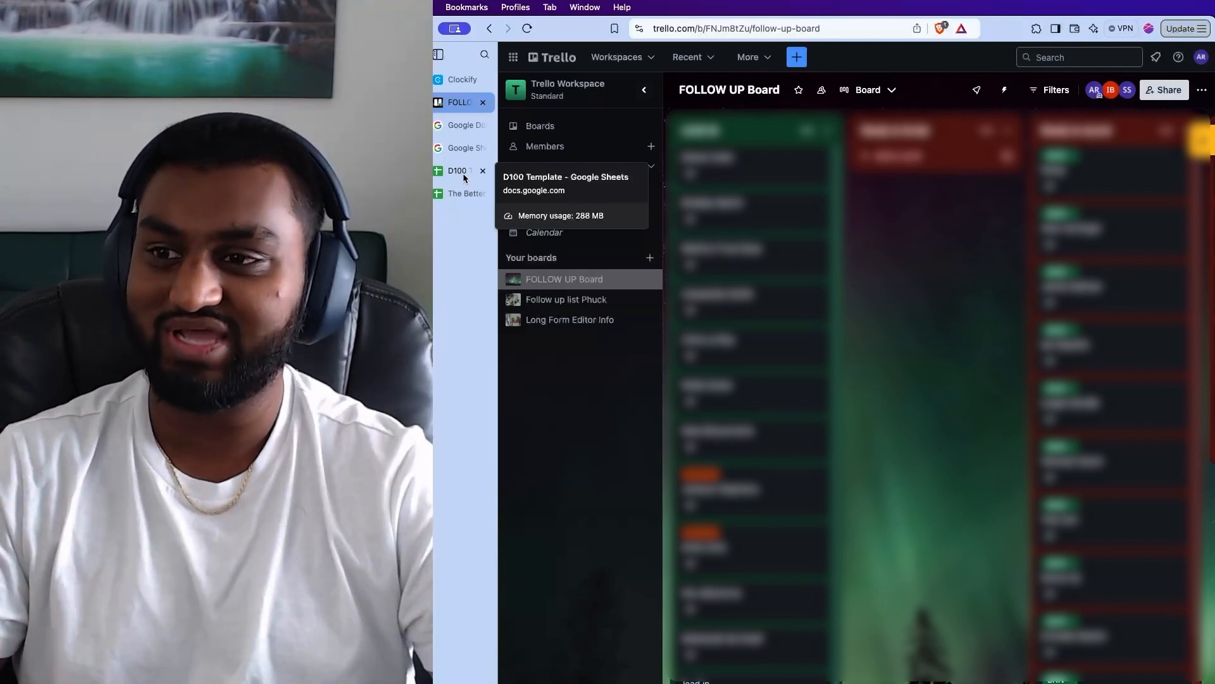
{"action": "left_click", "coordinate": [457, 170]}
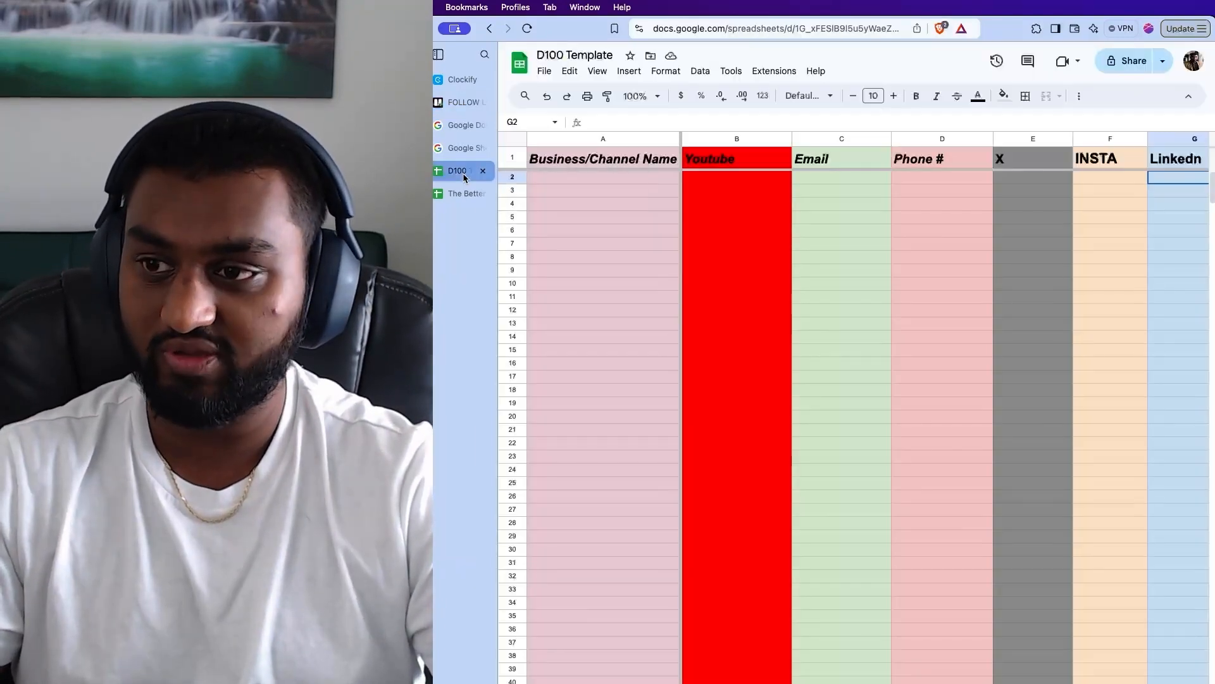
{"action": "left_click", "coordinate": [458, 101]}
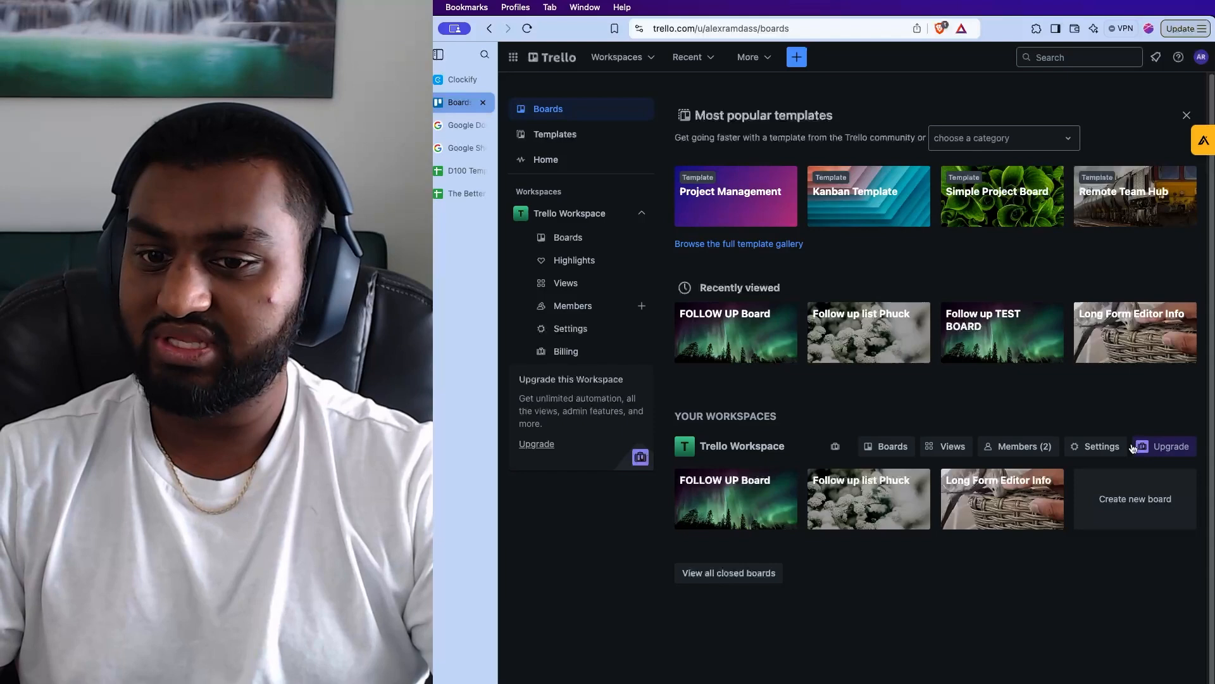
{"action": "mouse_move", "coordinate": [1092, 609]}
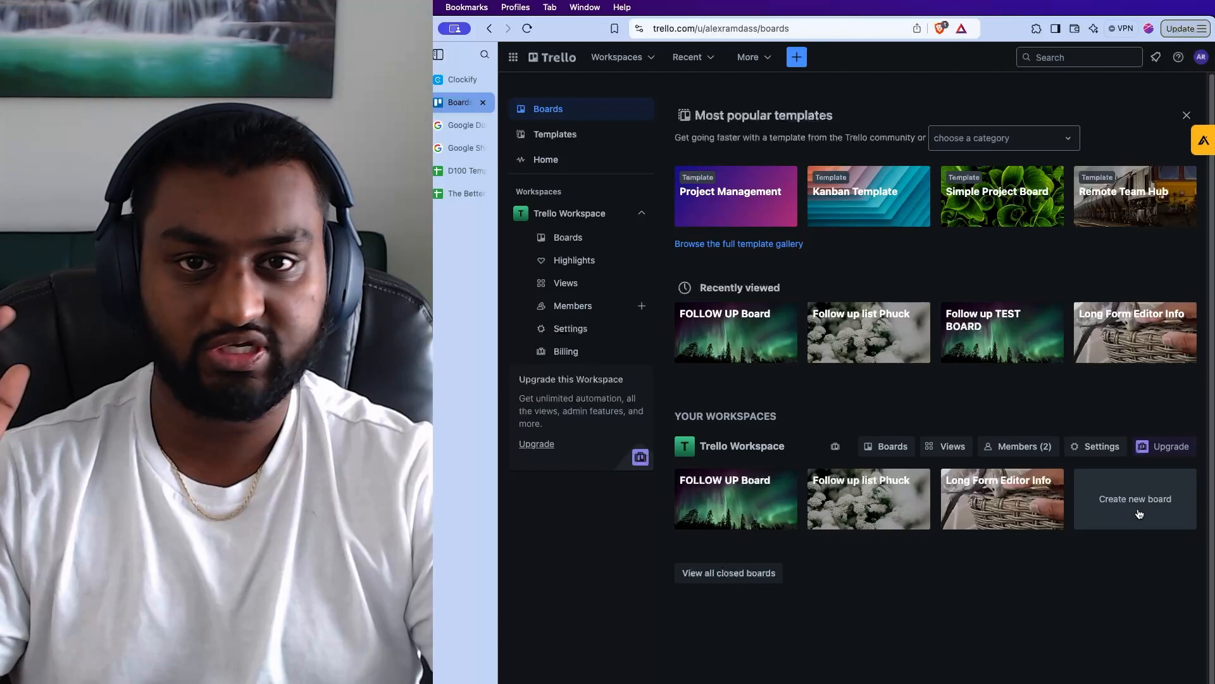
{"action": "left_click", "coordinate": [1135, 498]}
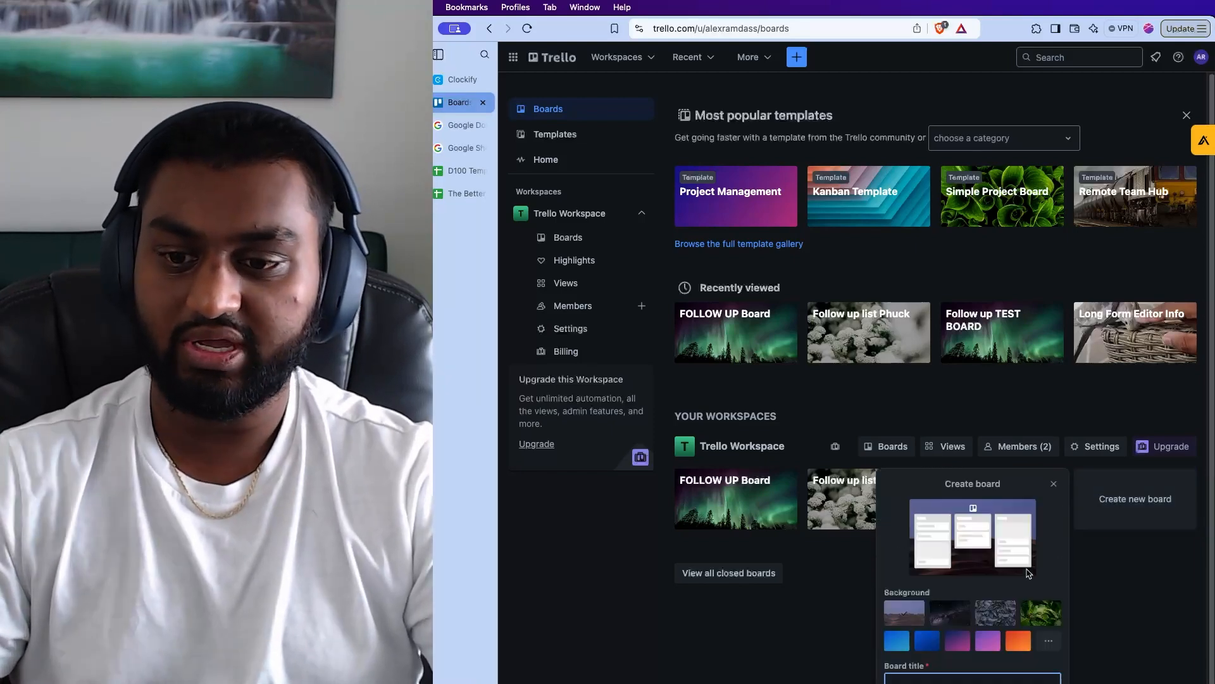
{"action": "mouse_move", "coordinate": [1136, 604]}
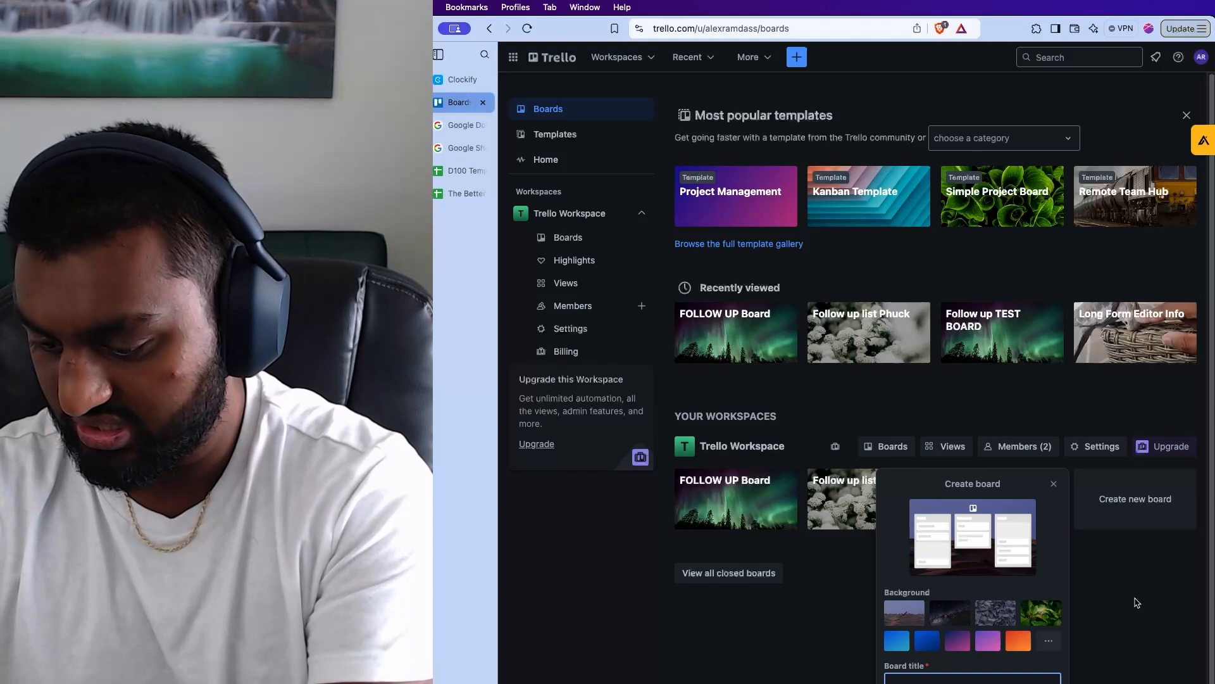
{"action": "type", "text": "Follow"}
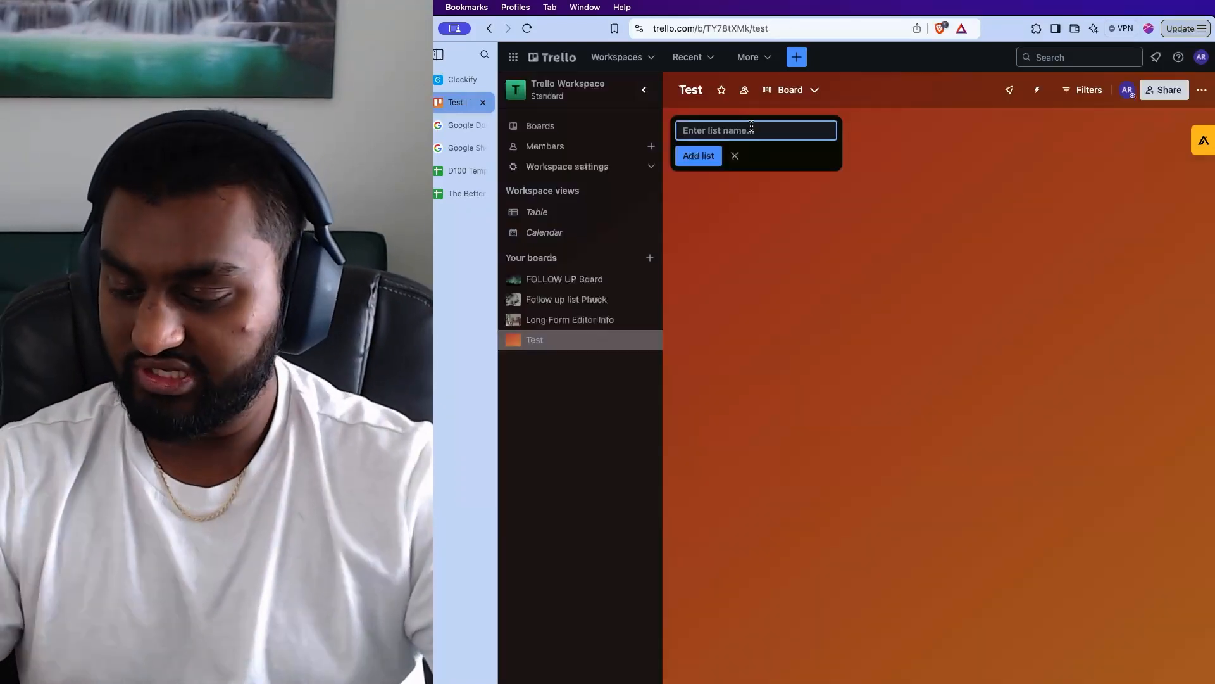
Add the Lead in, 1st message sent and 1 follow up lists
{"action": "type", "text": "Lead"}
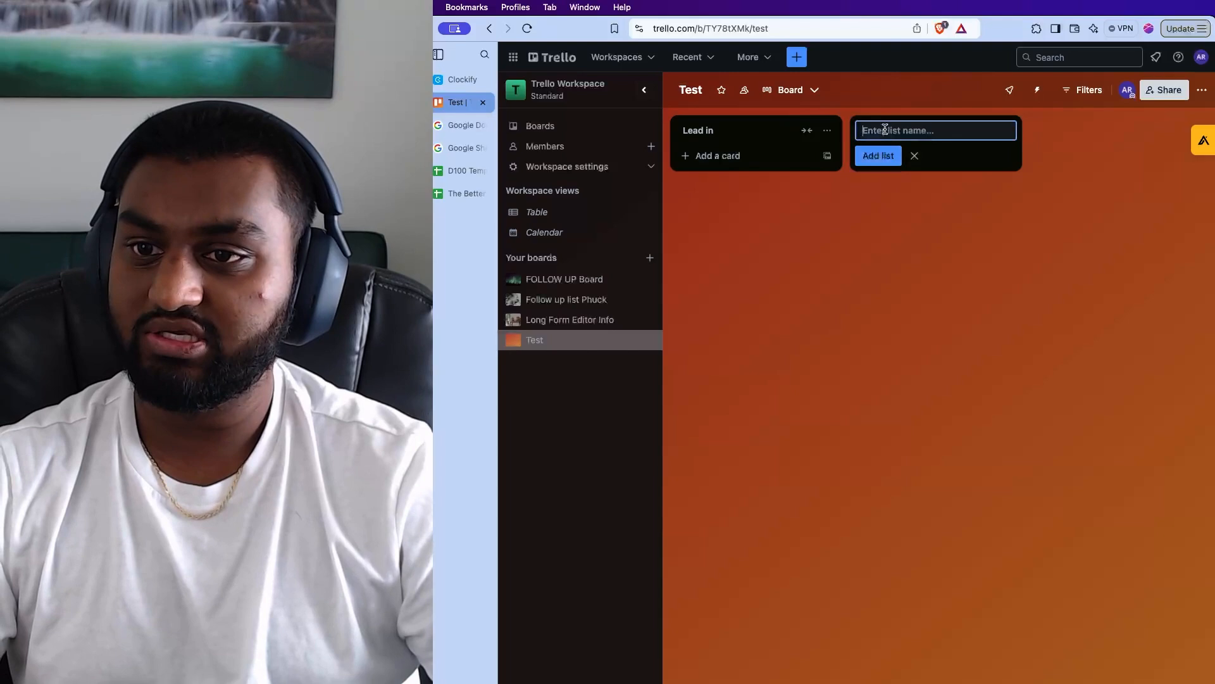
{"action": "type", "text": "1"}
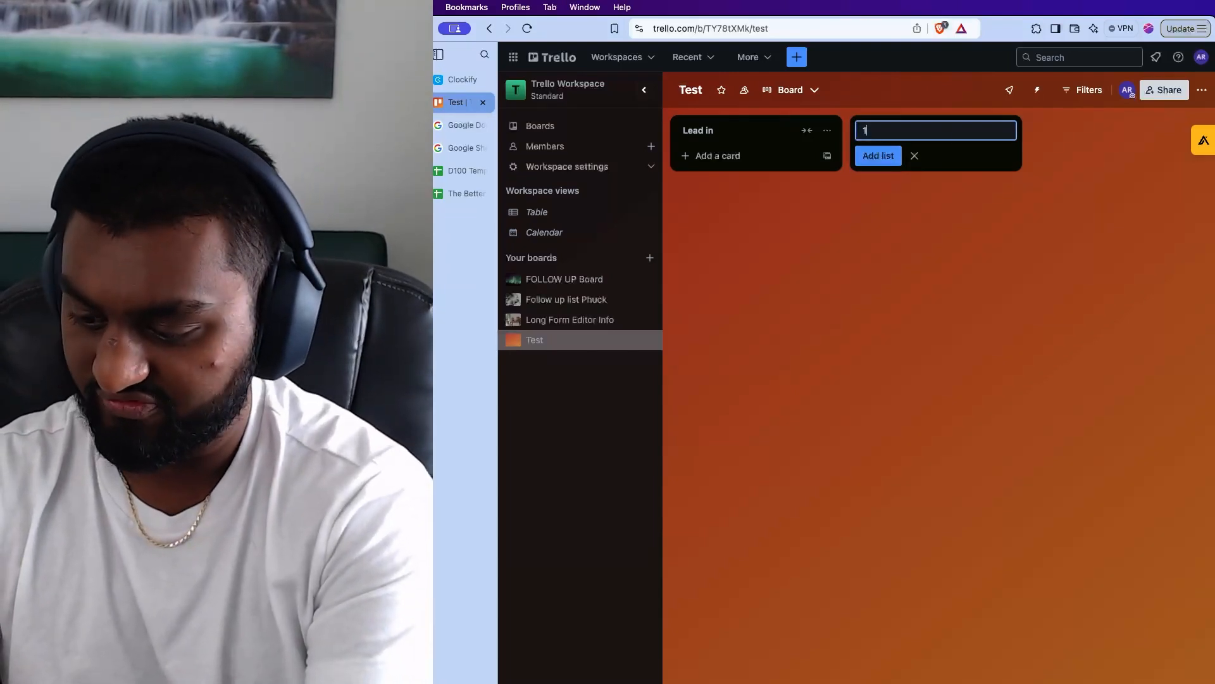
{"action": "type", "text": "st messa"}
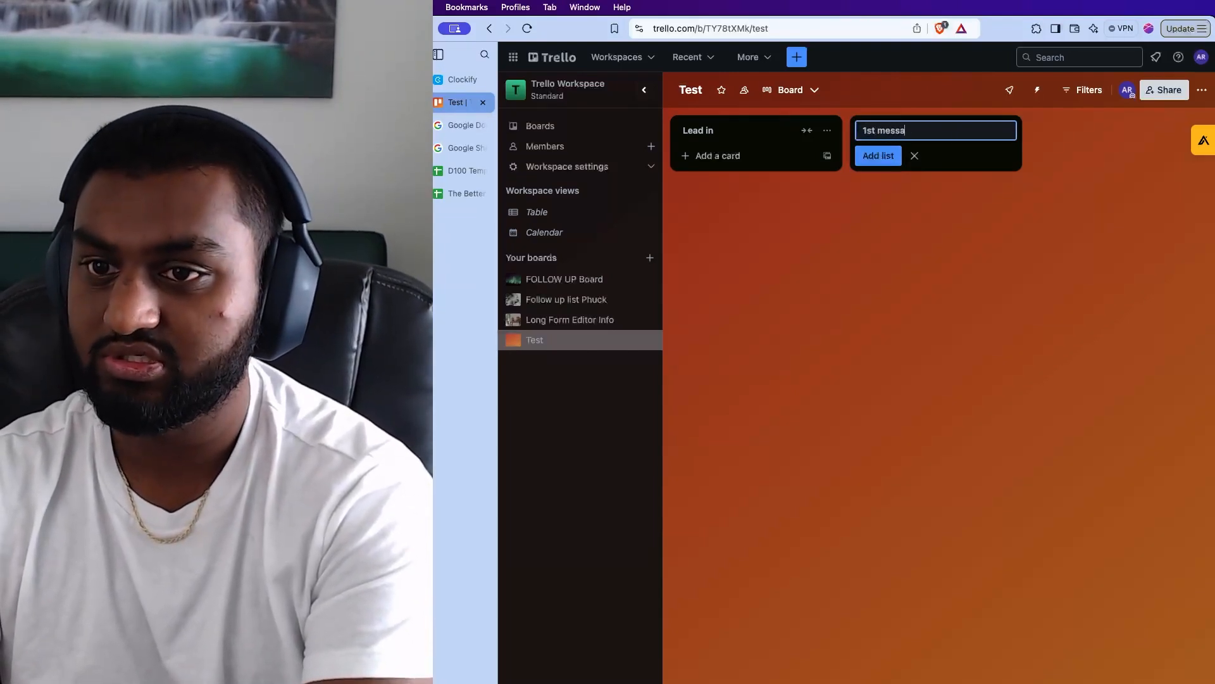
{"action": "left_click", "coordinate": [878, 155]}
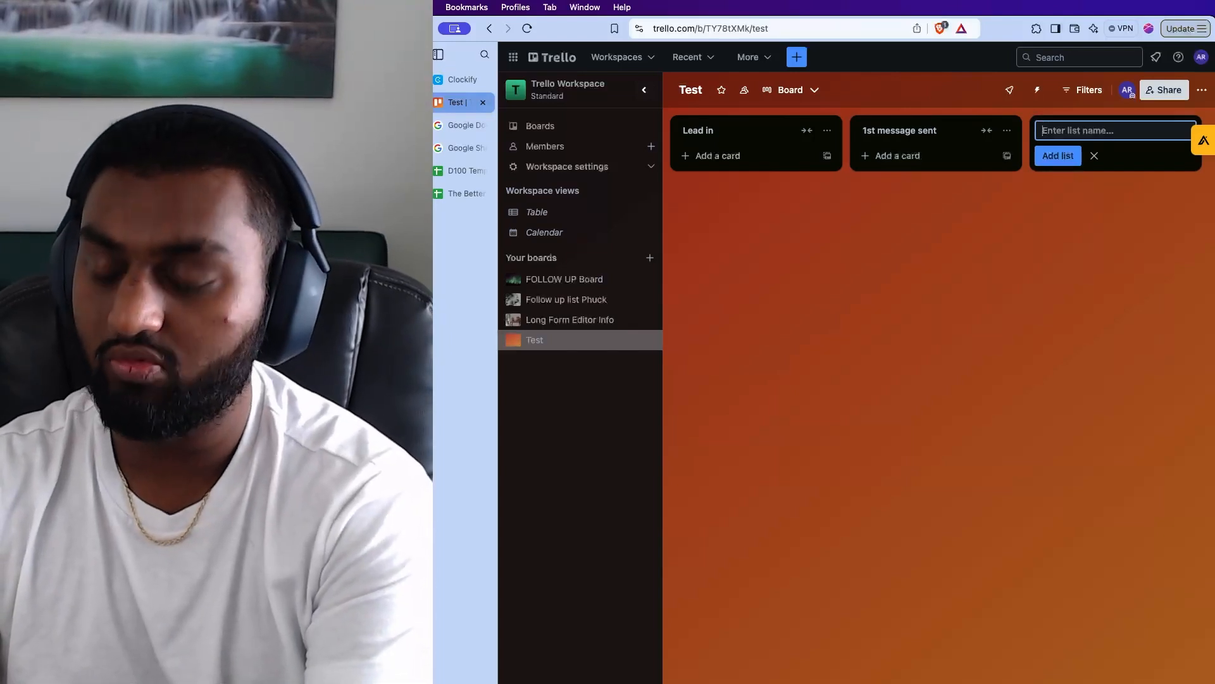
{"action": "type", "text": "1 follow"}
{"action": "type", "text": "2nd follow"}
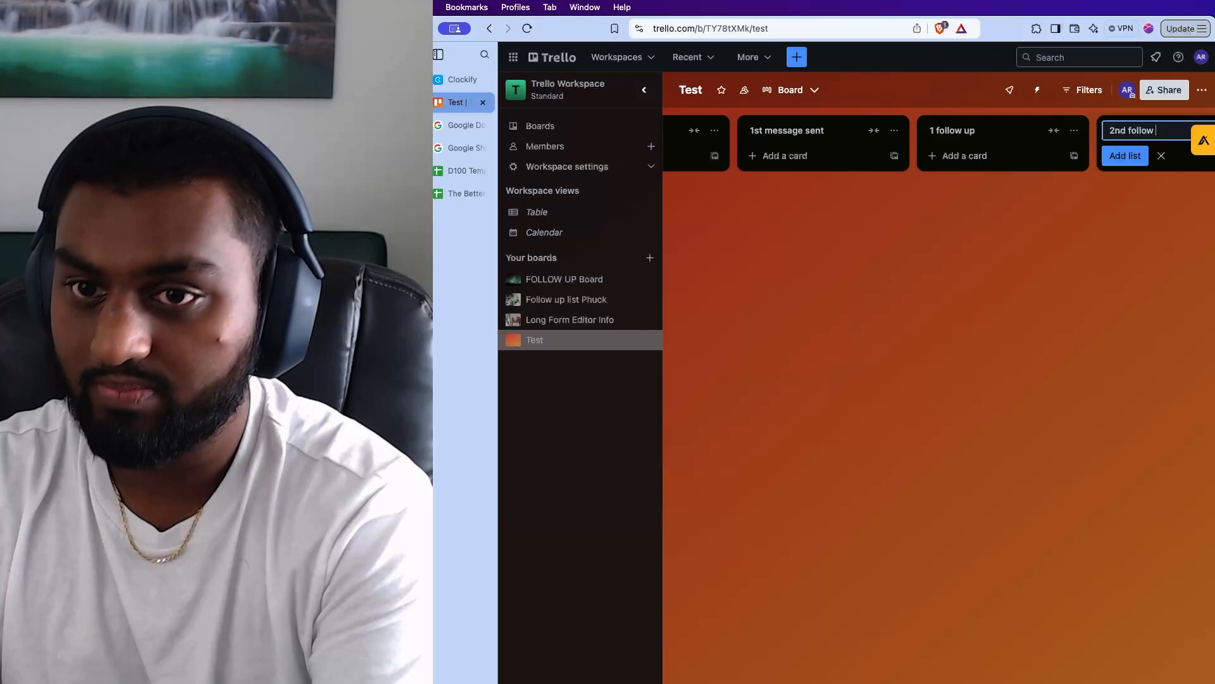
{"action": "type", "text": "up"}
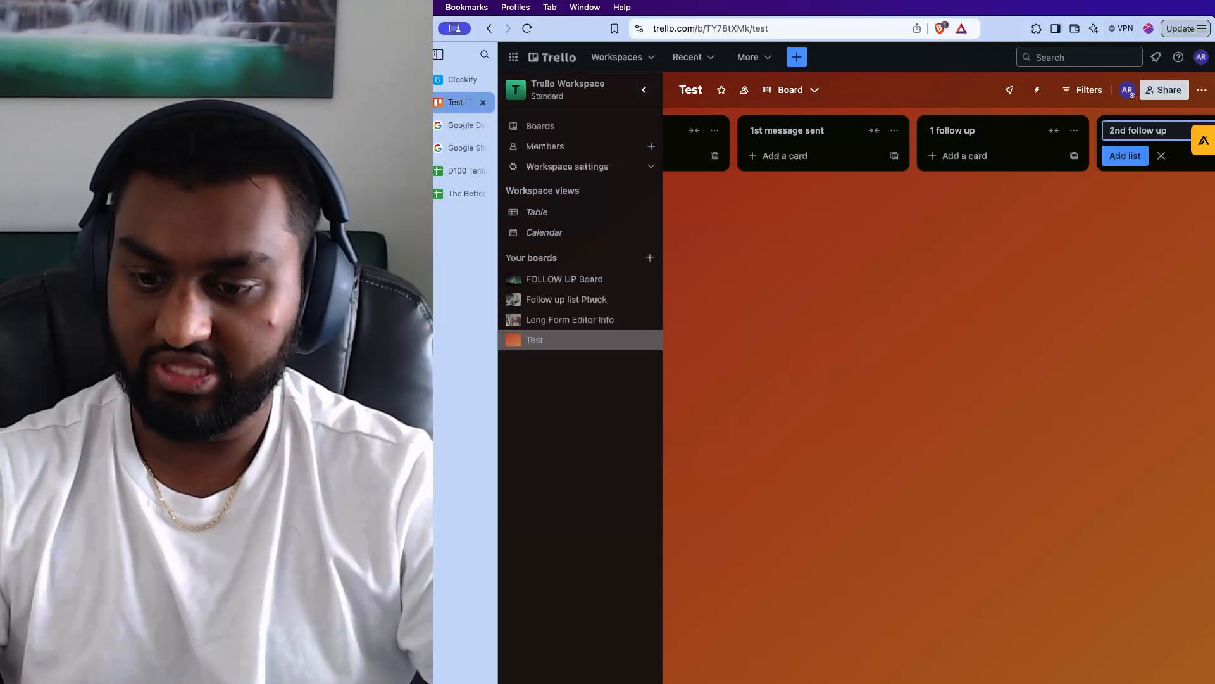
Add the pipeline and deal lost lists, then scroll back to the first lists
{"action": "scroll", "scroll_direction": "left", "scroll_amount": 3}
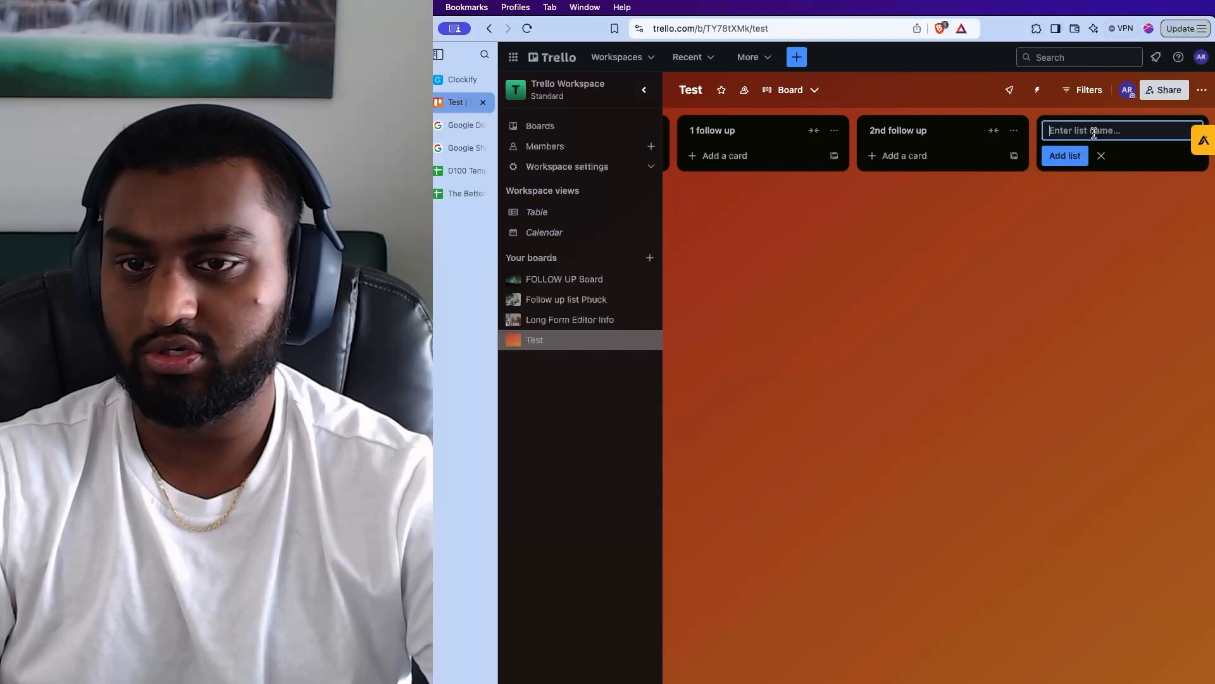
{"action": "type", "text": "pipe"}
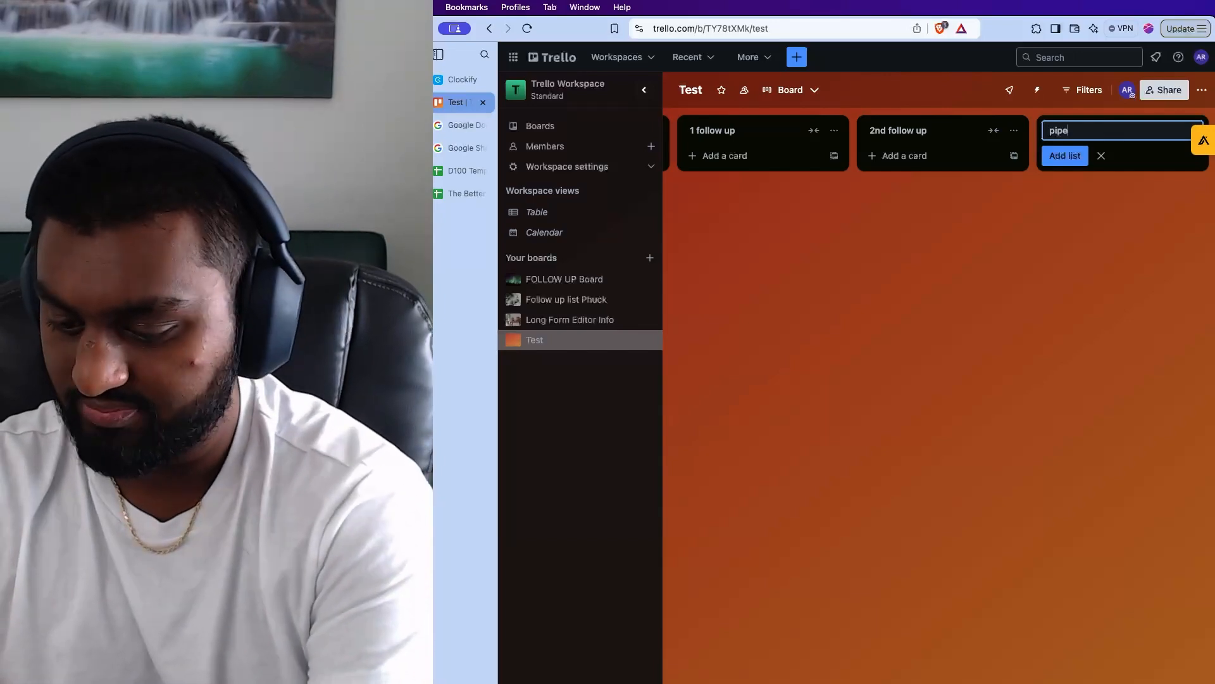
{"action": "type", "text": "line"}
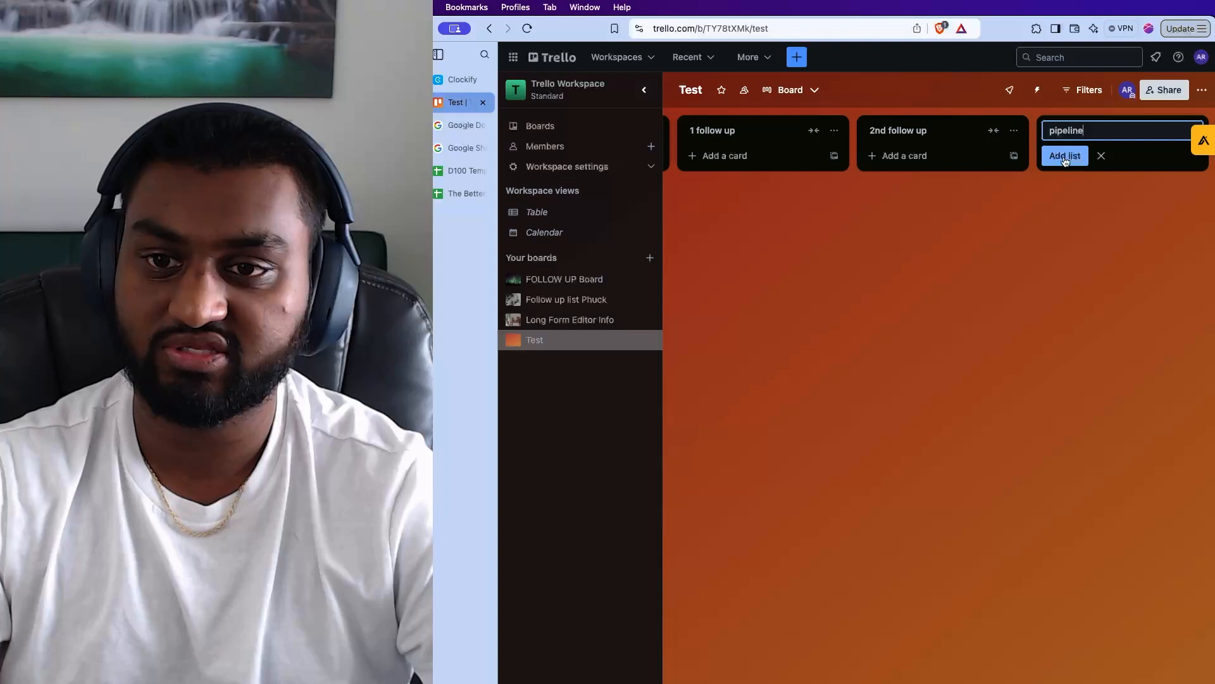
{"action": "left_click", "coordinate": [1065, 156]}
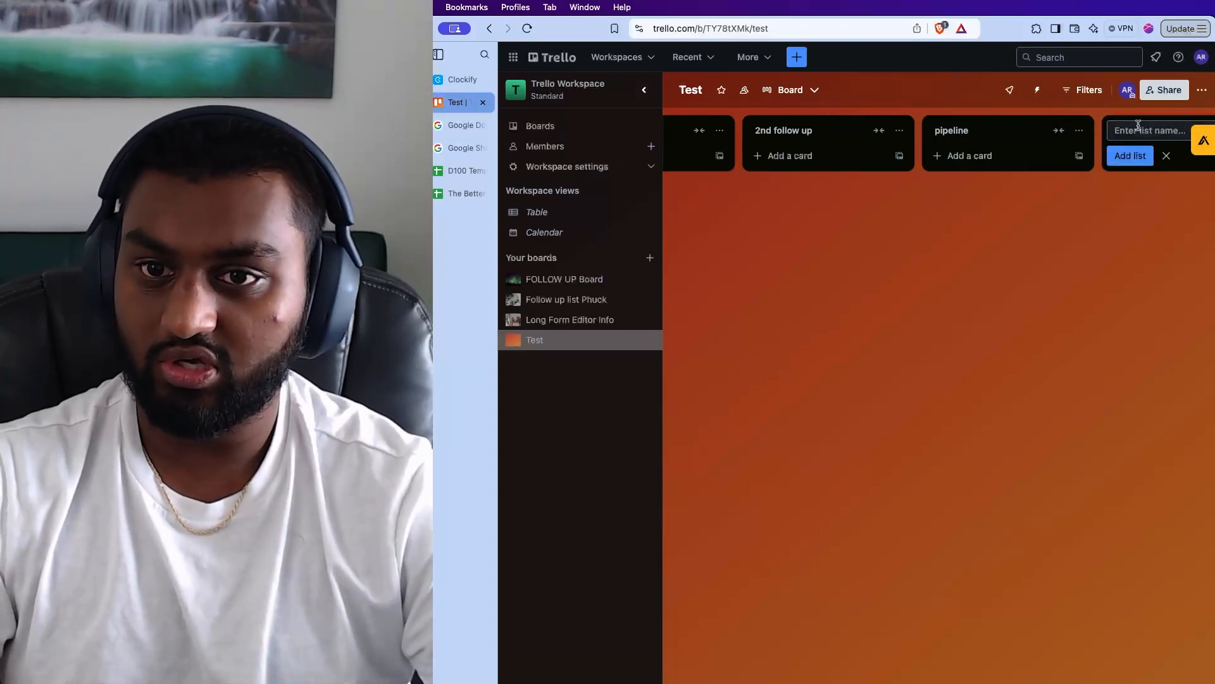
{"action": "type", "text": "deal los"}
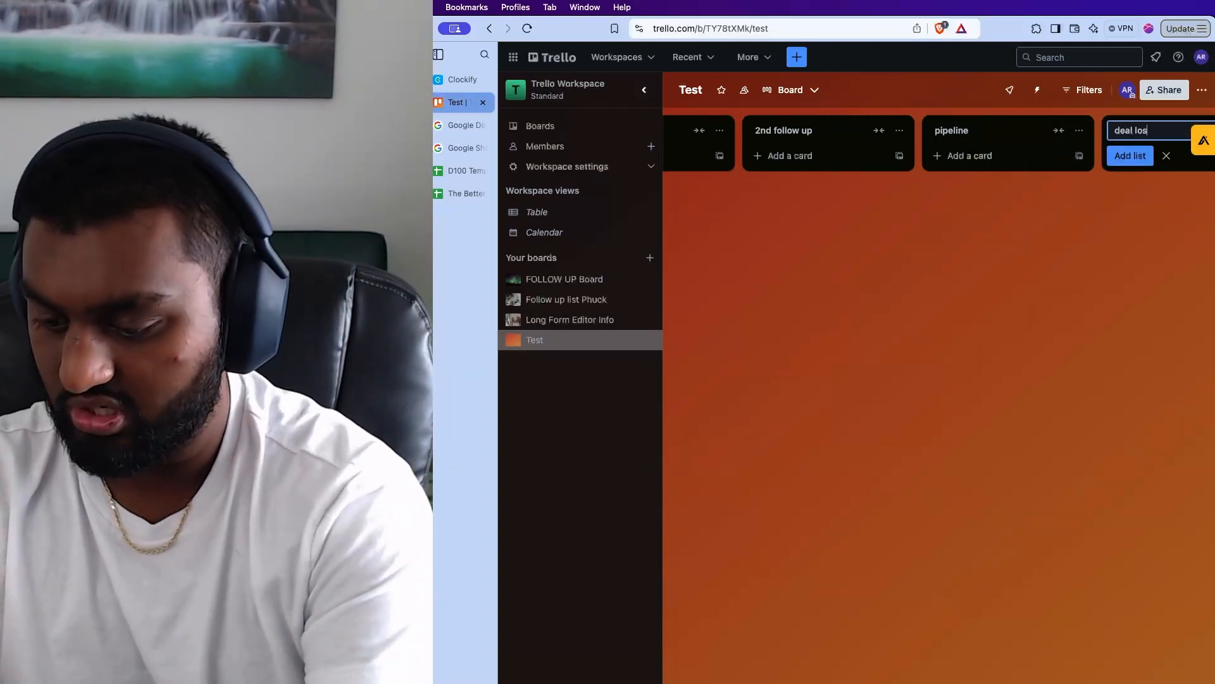
{"action": "type", "text": "t"}
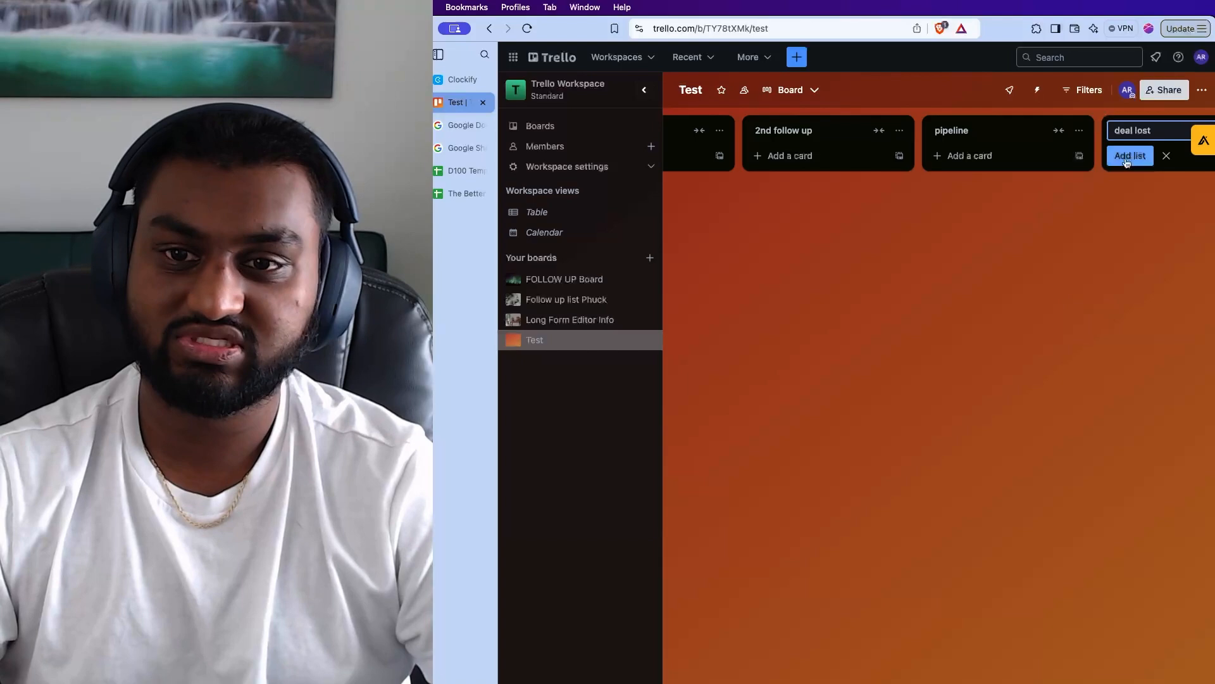
{"action": "left_click", "coordinate": [1129, 155]}
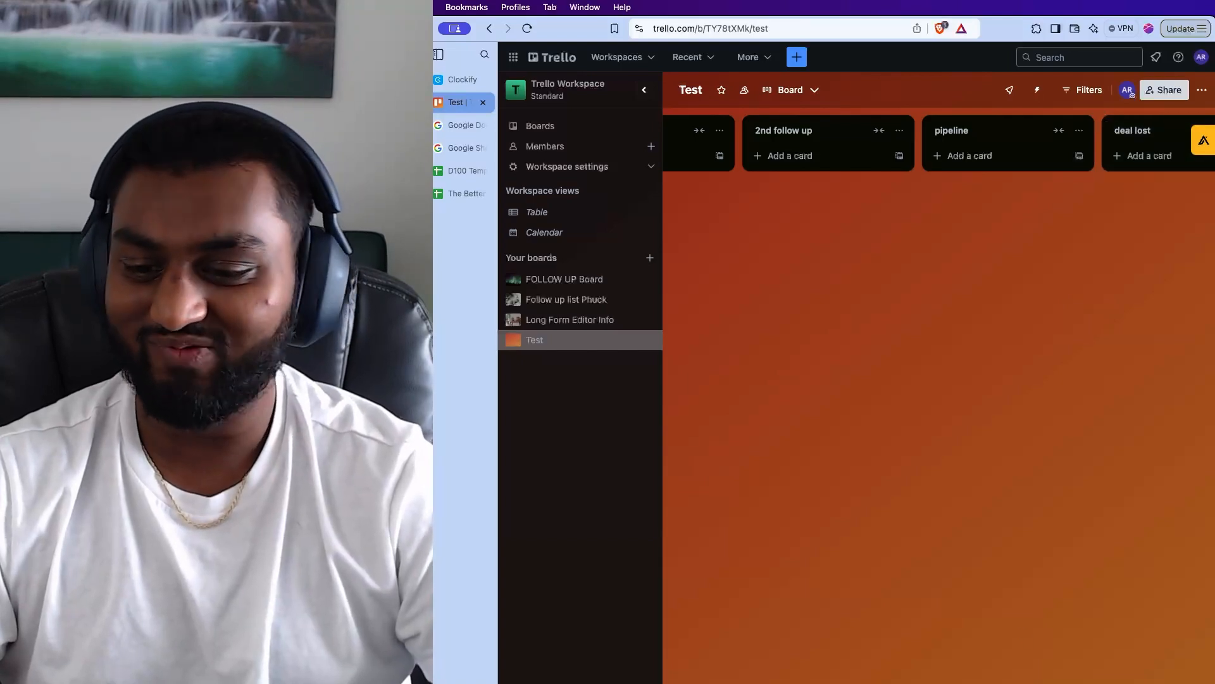
{"action": "scroll", "scroll_direction": "left", "scroll_amount": 3}
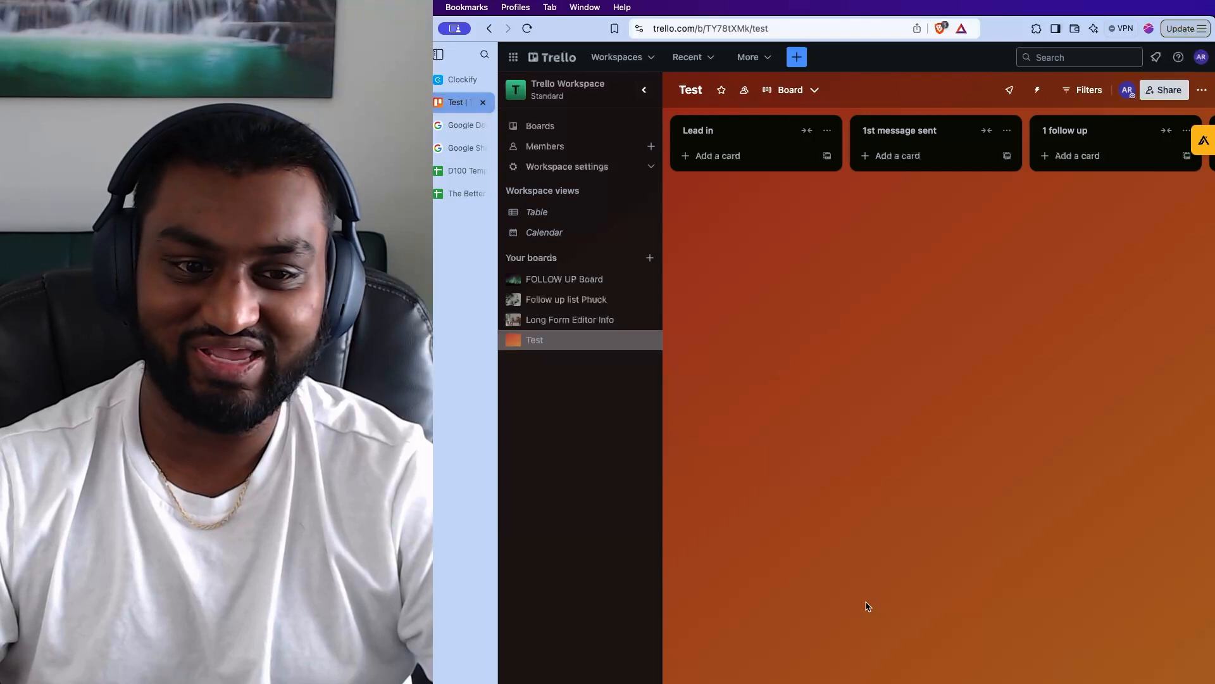
{"action": "mouse_move", "coordinate": [837, 394]}
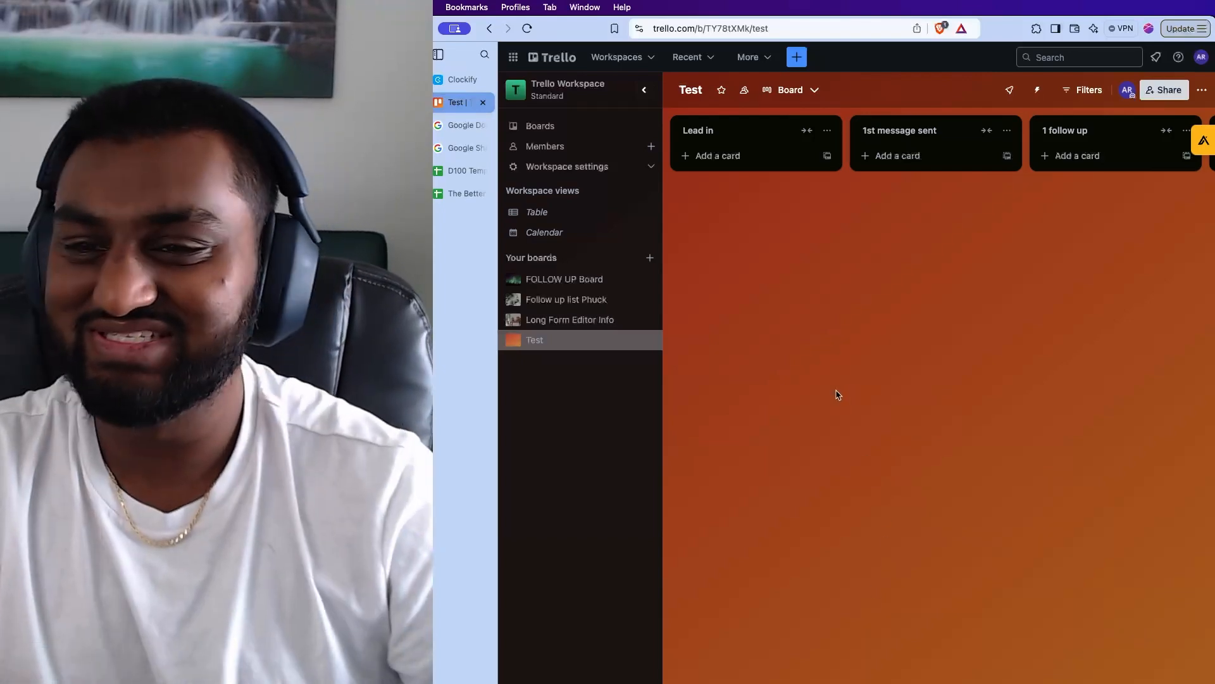
{"action": "mouse_move", "coordinate": [457, 171]}
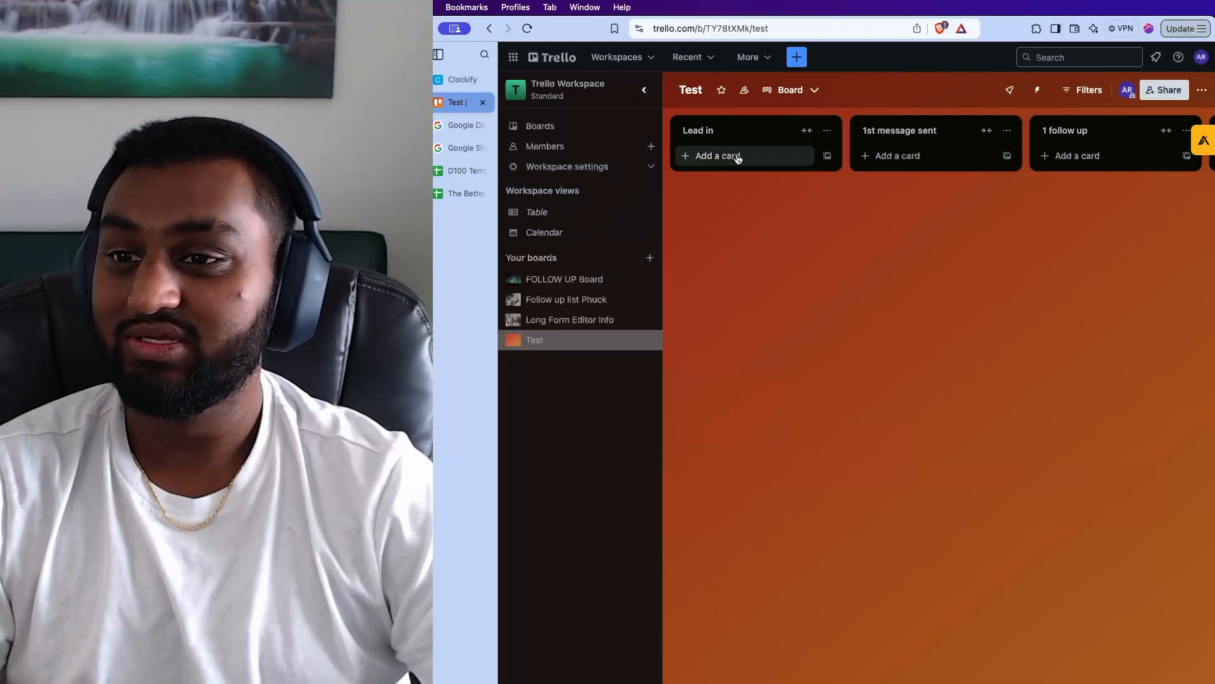
Compare The Better D100 leads with the D100 Template's first empty Business/Channel Name row
{"action": "left_click", "coordinate": [463, 193]}
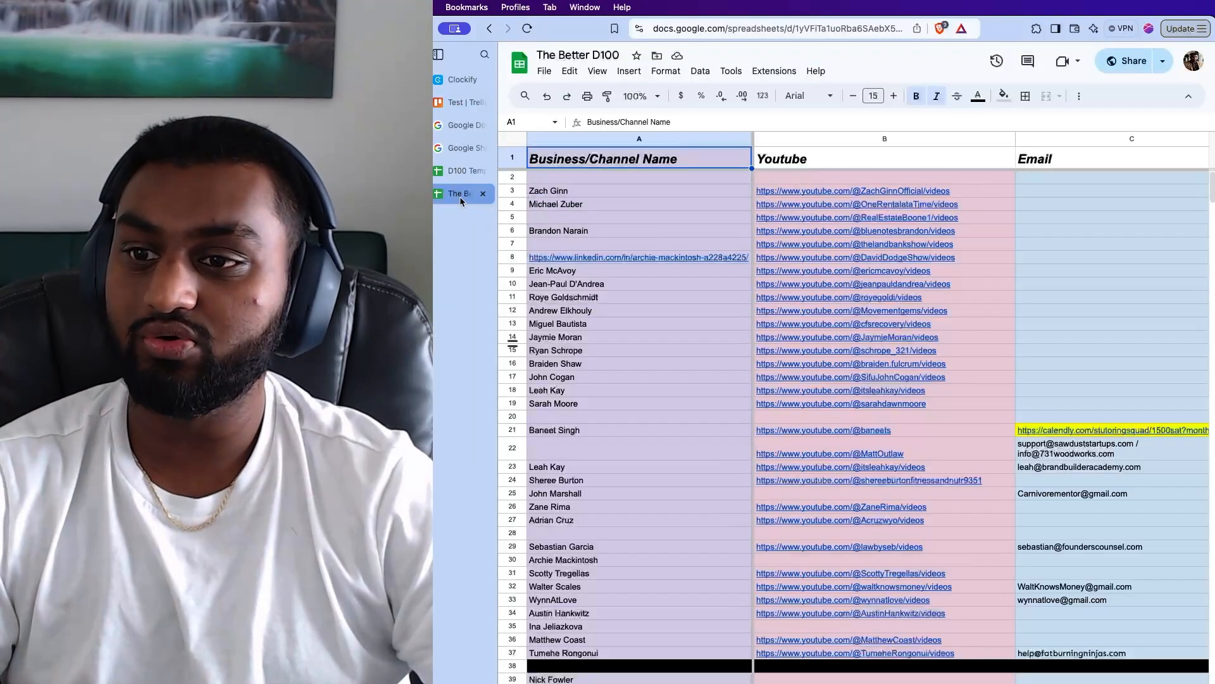
{"action": "left_click", "coordinate": [457, 170]}
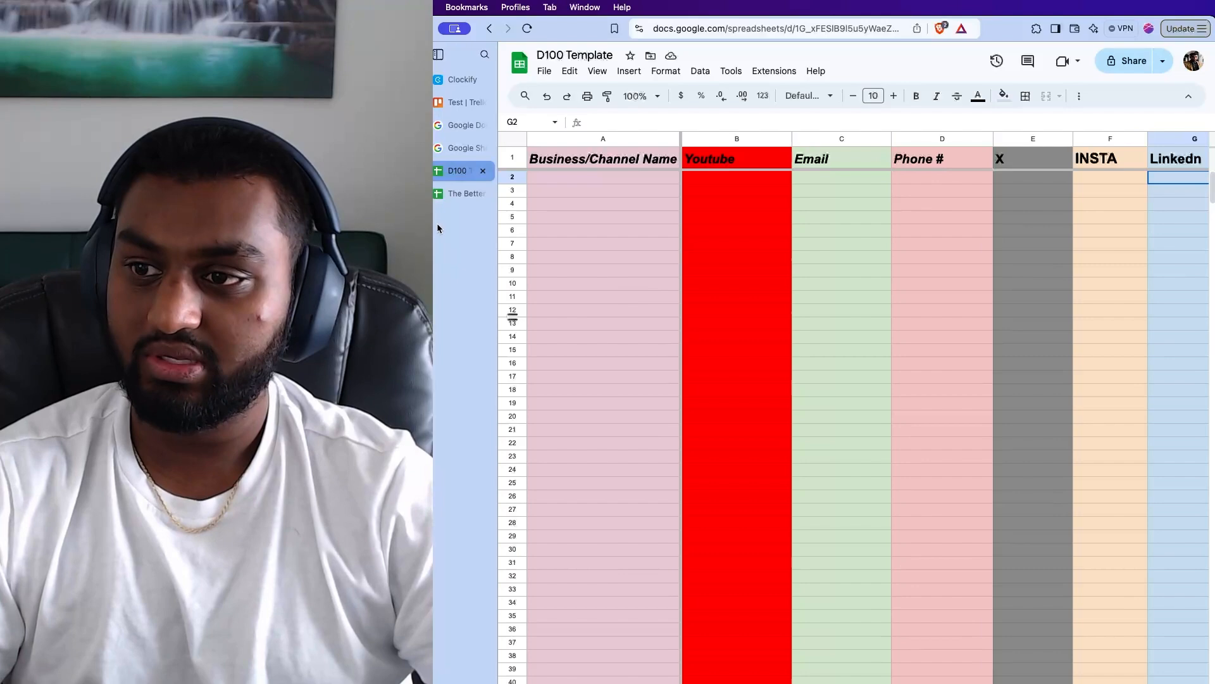
{"action": "left_click", "coordinate": [604, 177]}
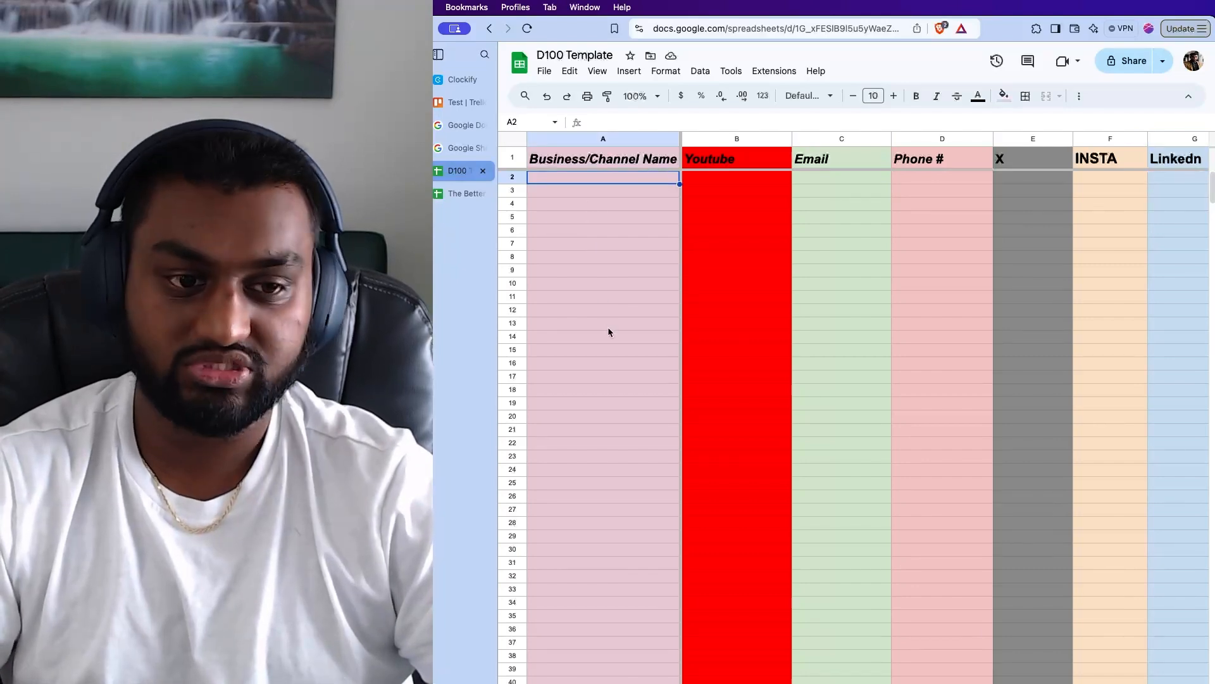
{"action": "left_click", "coordinate": [461, 193]}
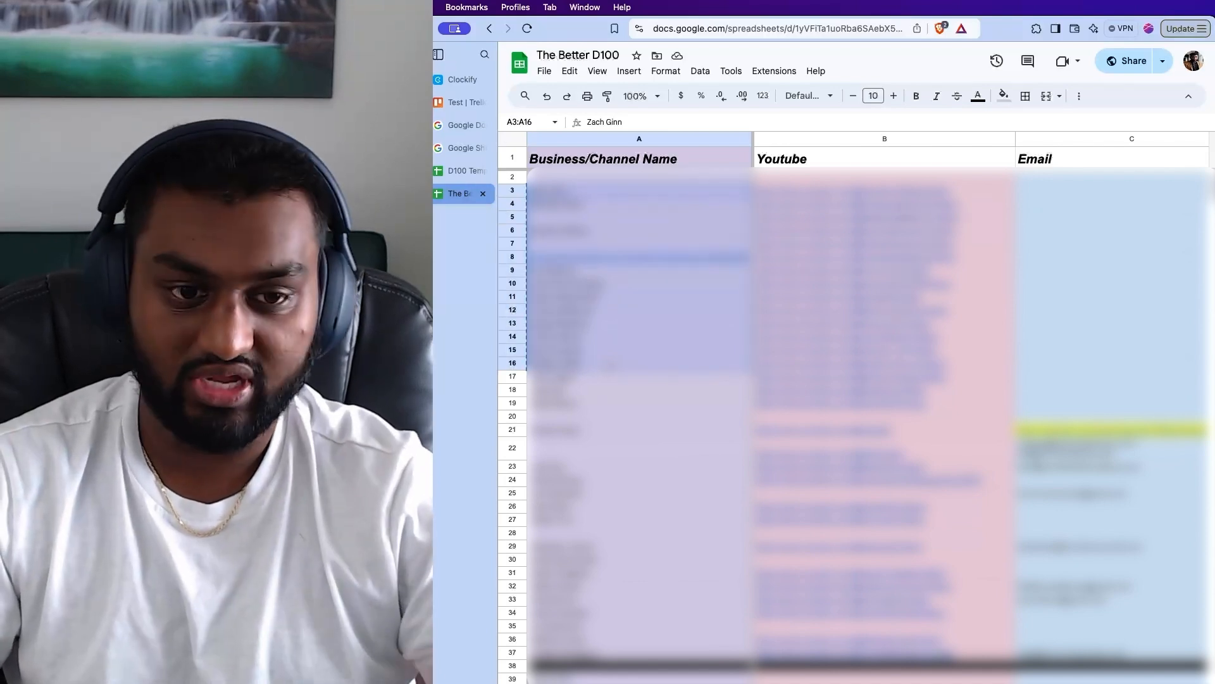
{"action": "left_click", "coordinate": [457, 171]}
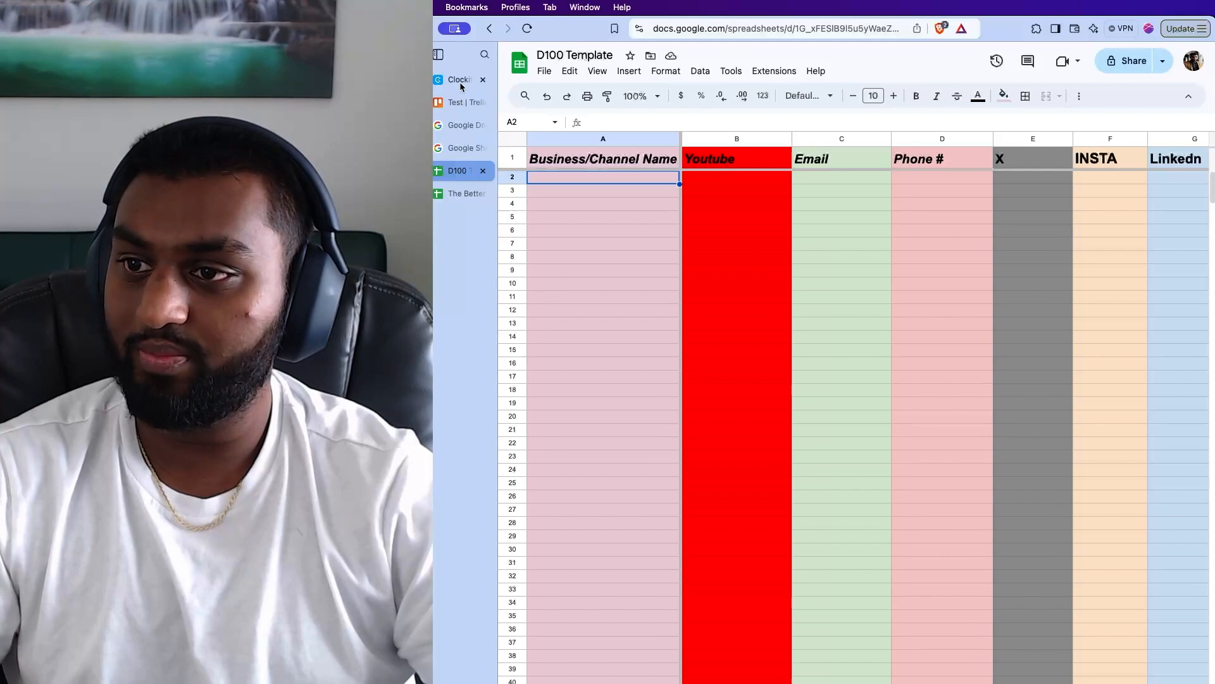
Paste the lead names into Lead in as separate cards, one per name
{"action": "left_click", "coordinate": [457, 102]}
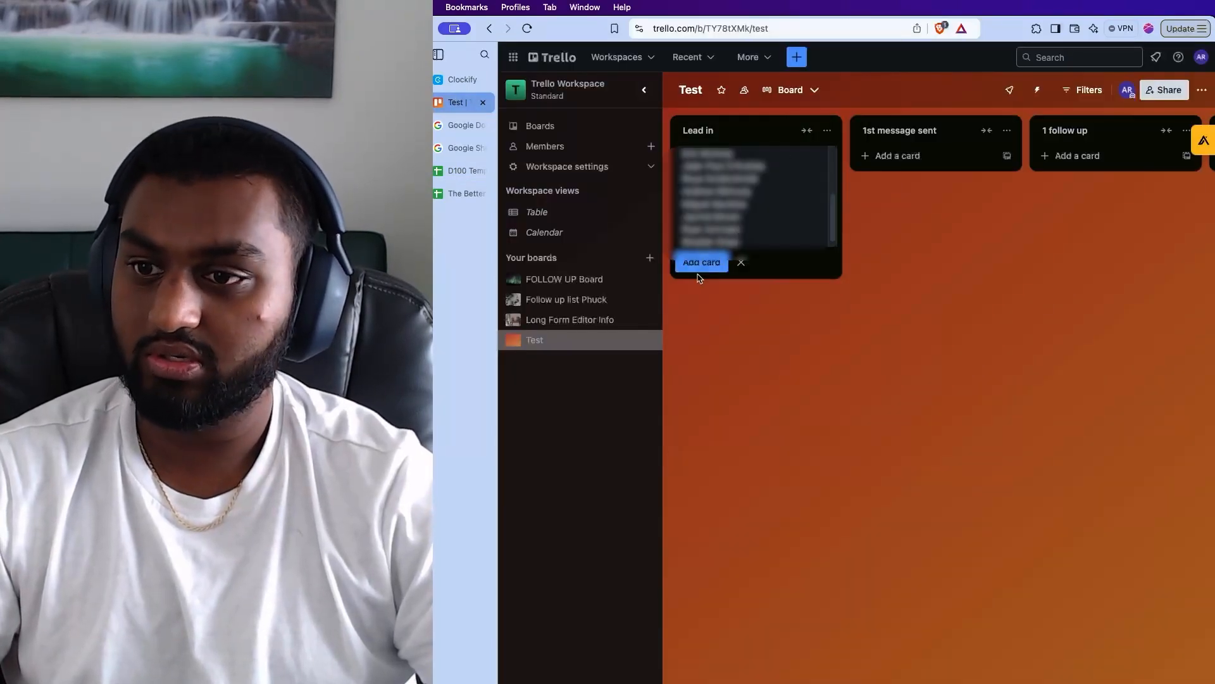
{"action": "left_click", "coordinate": [700, 262]}
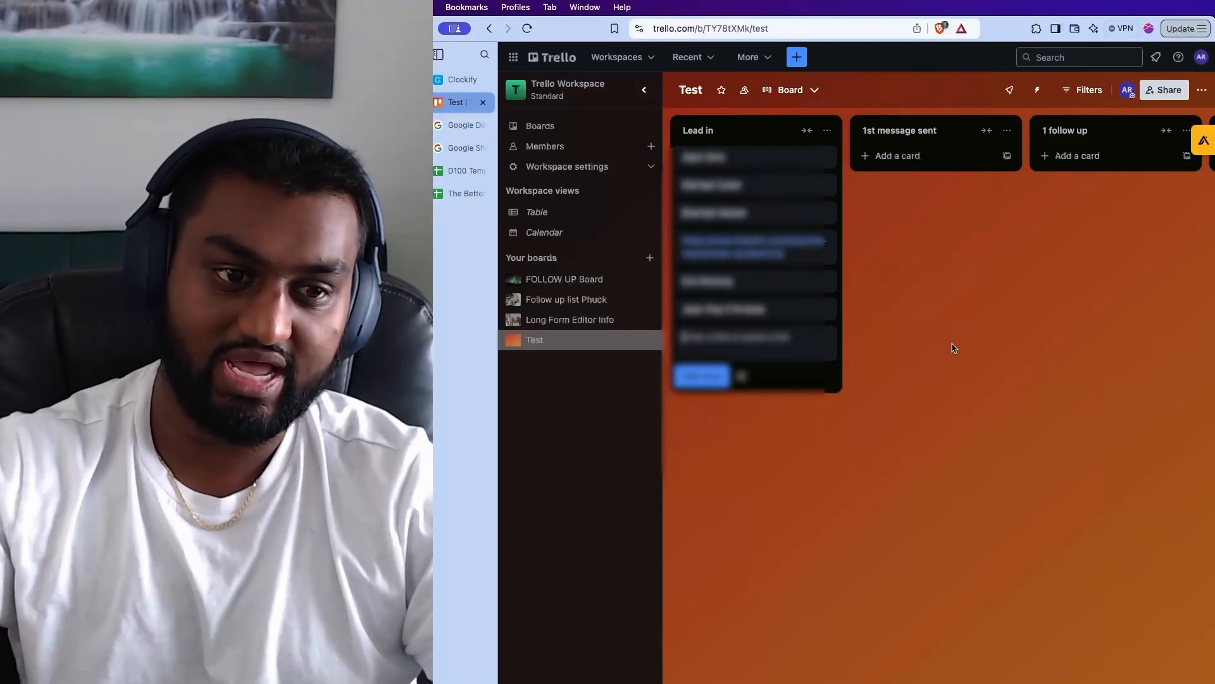
{"action": "left_click", "coordinate": [701, 375]}
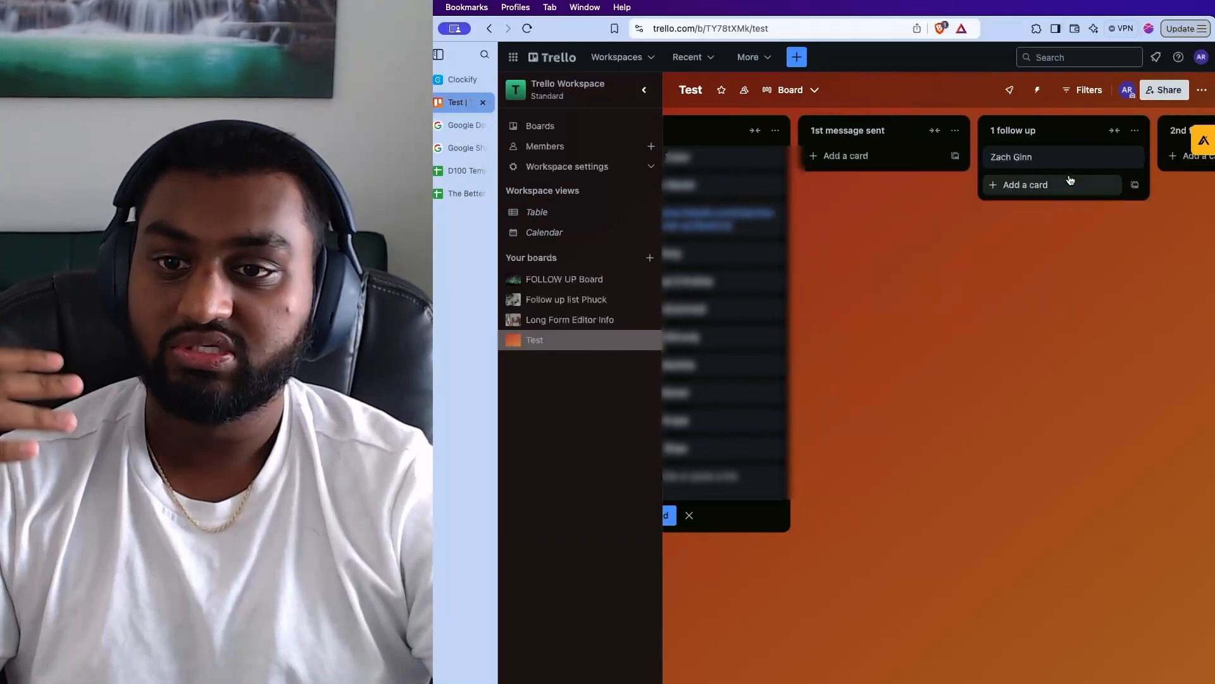
Set the 1 follow up lead card's due date to October 16, then close the card
{"action": "left_click", "coordinate": [1011, 156]}
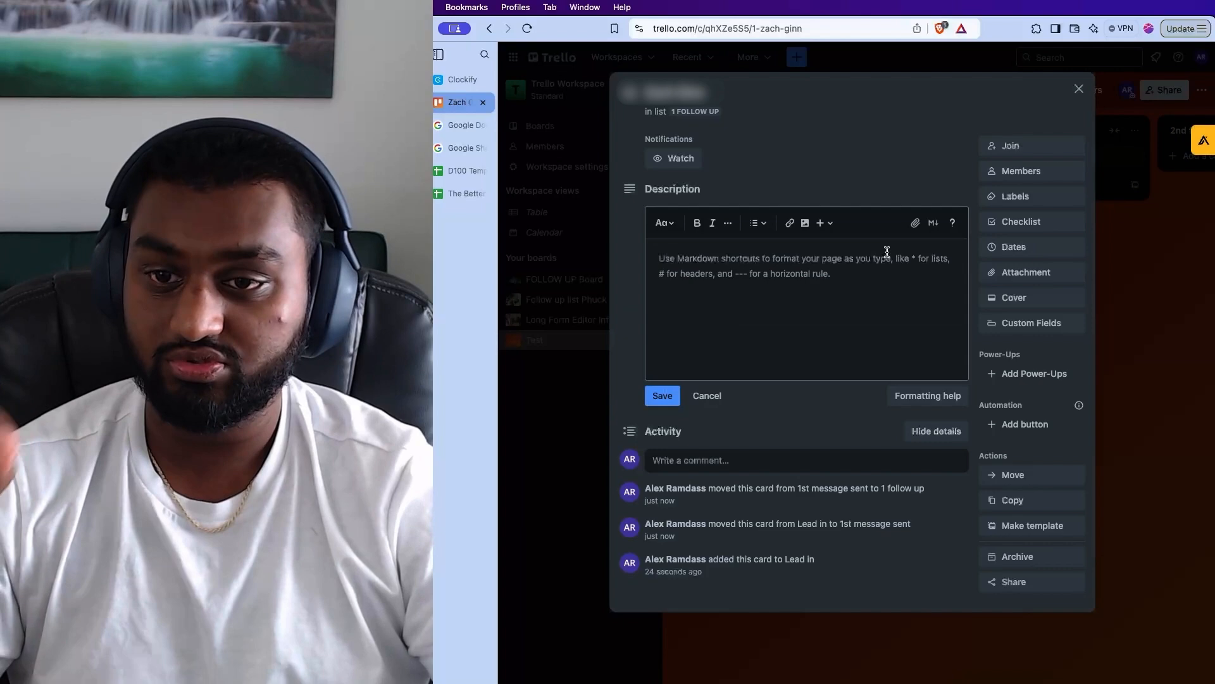
{"action": "mouse_move", "coordinate": [1015, 196]}
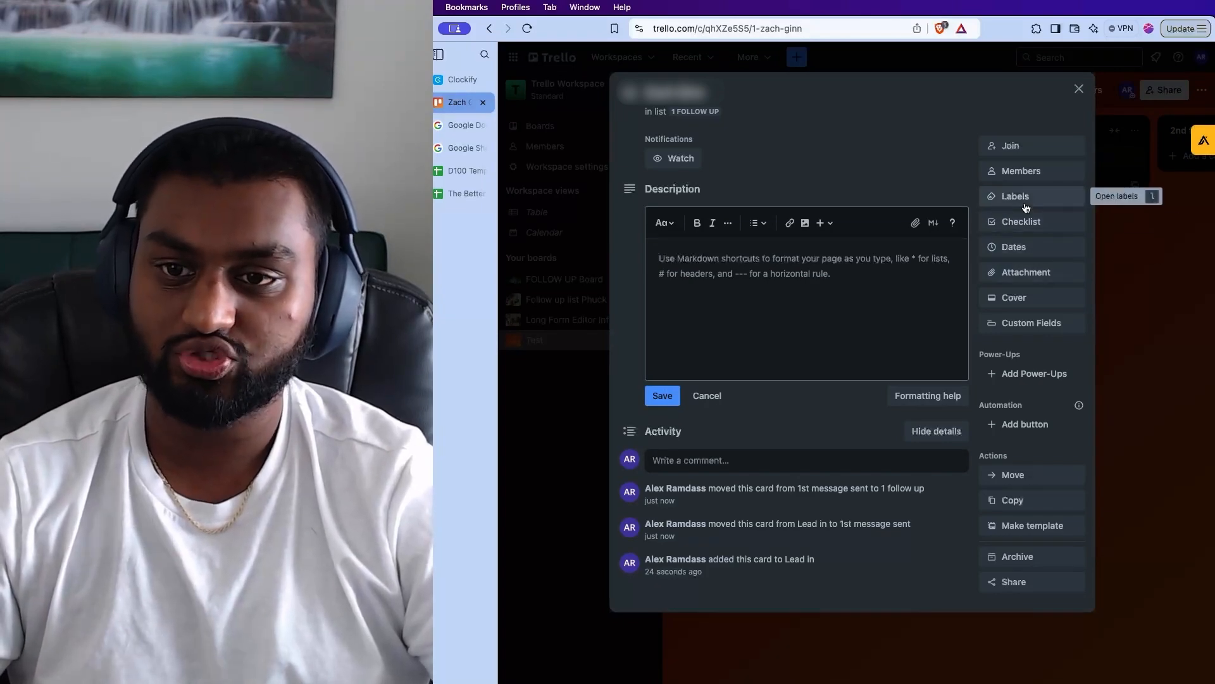
{"action": "mouse_move", "coordinate": [1019, 254]}
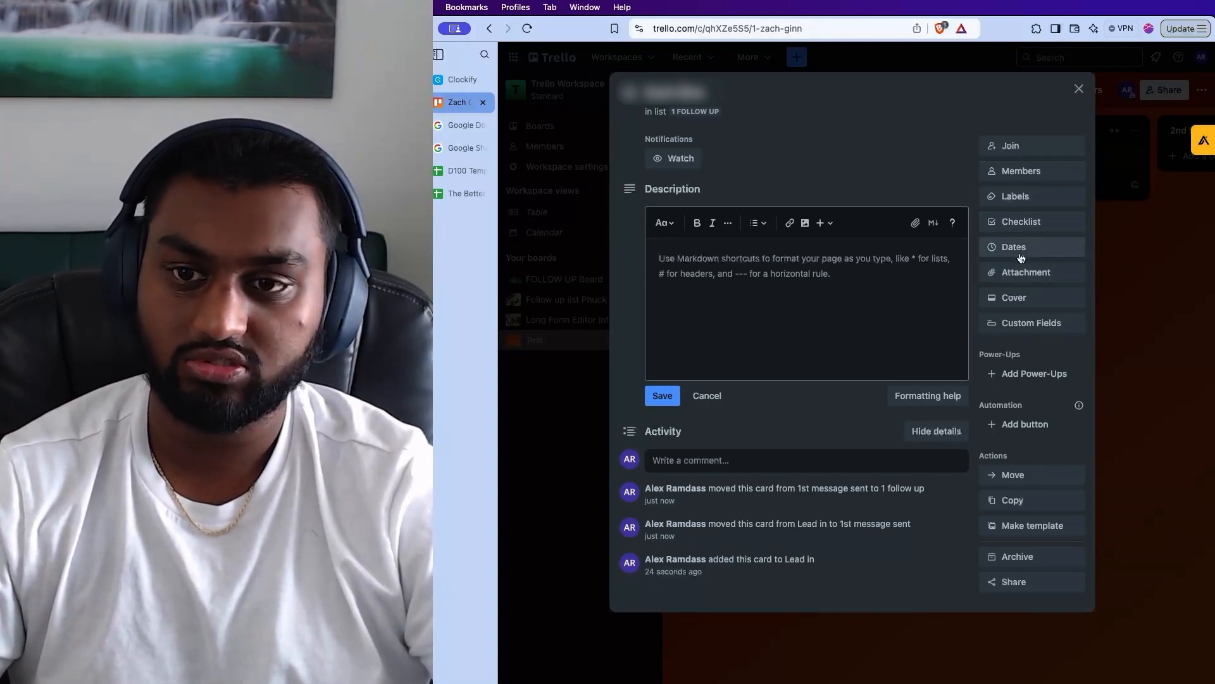
{"action": "left_click", "coordinate": [1013, 246]}
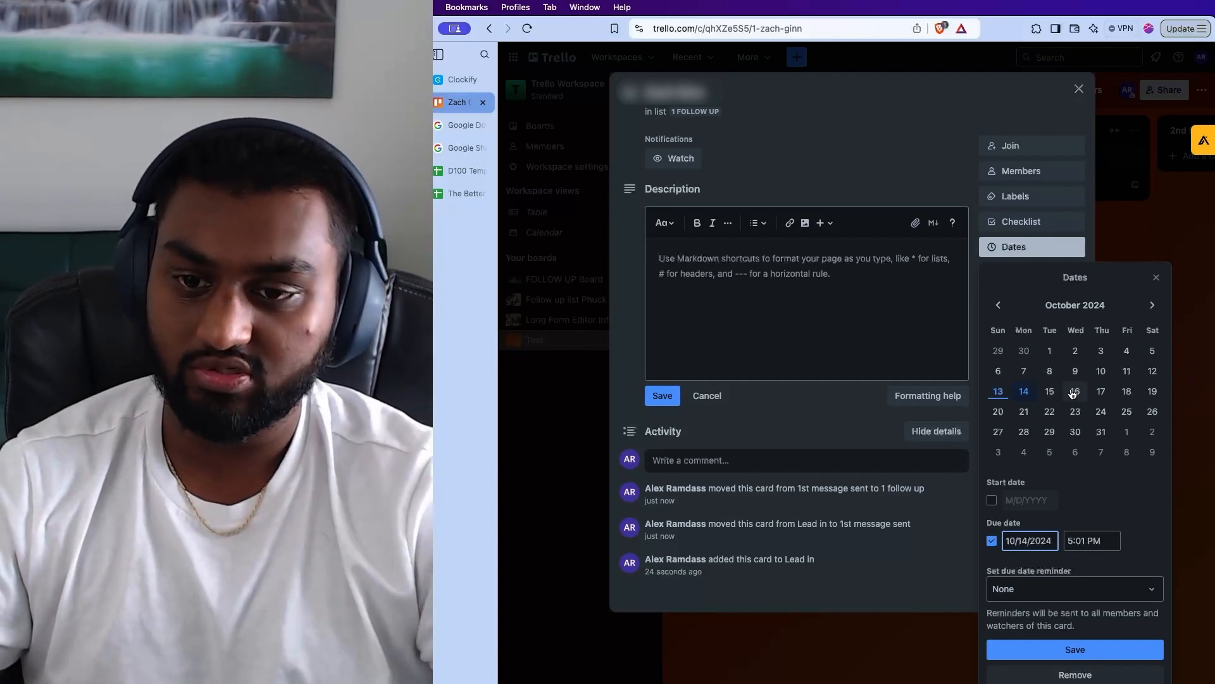
{"action": "mouse_move", "coordinate": [1075, 391]}
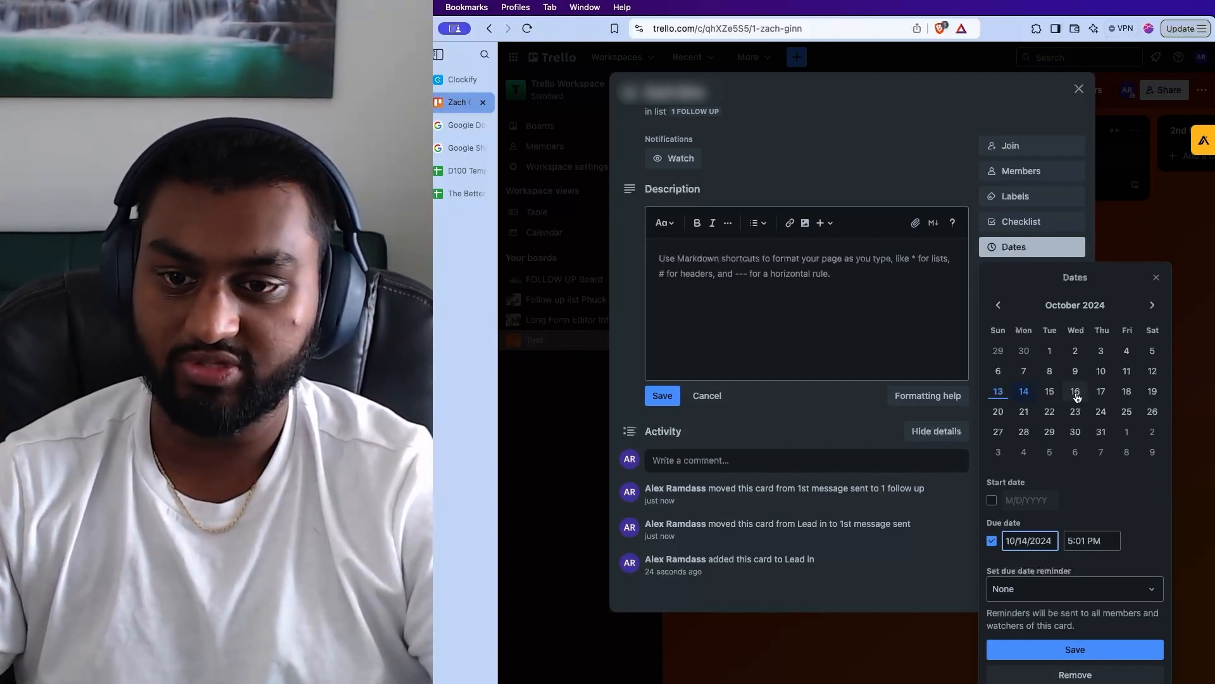
{"action": "left_click", "coordinate": [1074, 649]}
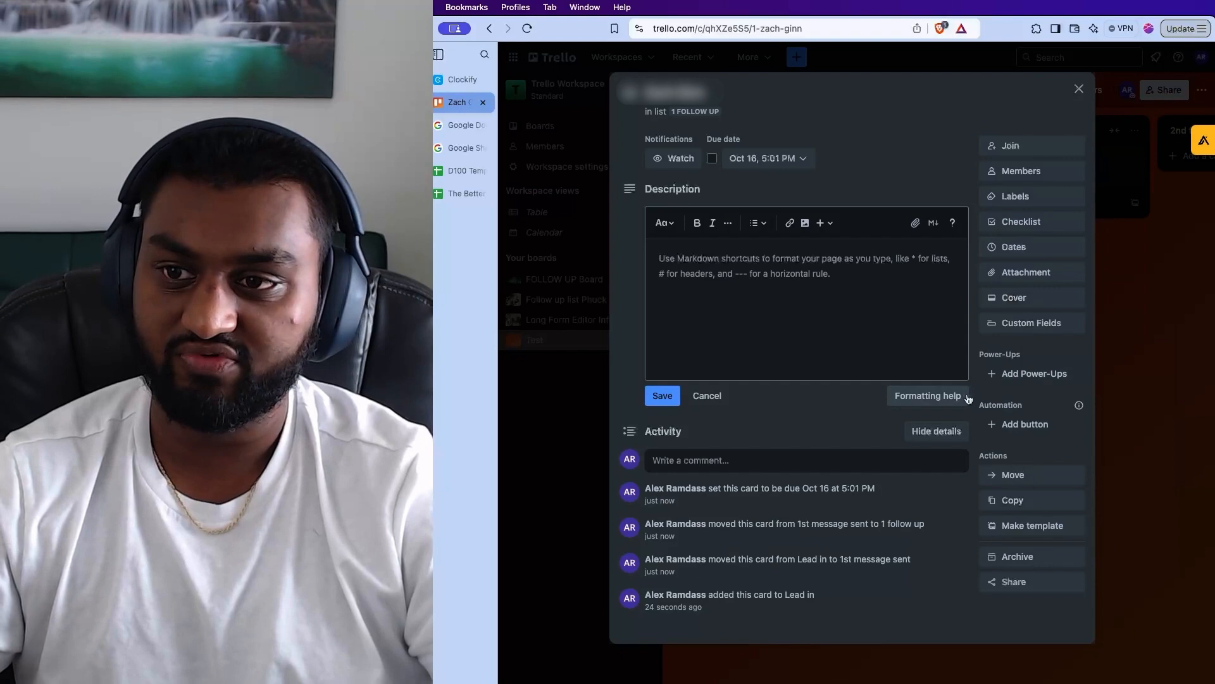
{"action": "left_click", "coordinate": [705, 395]}
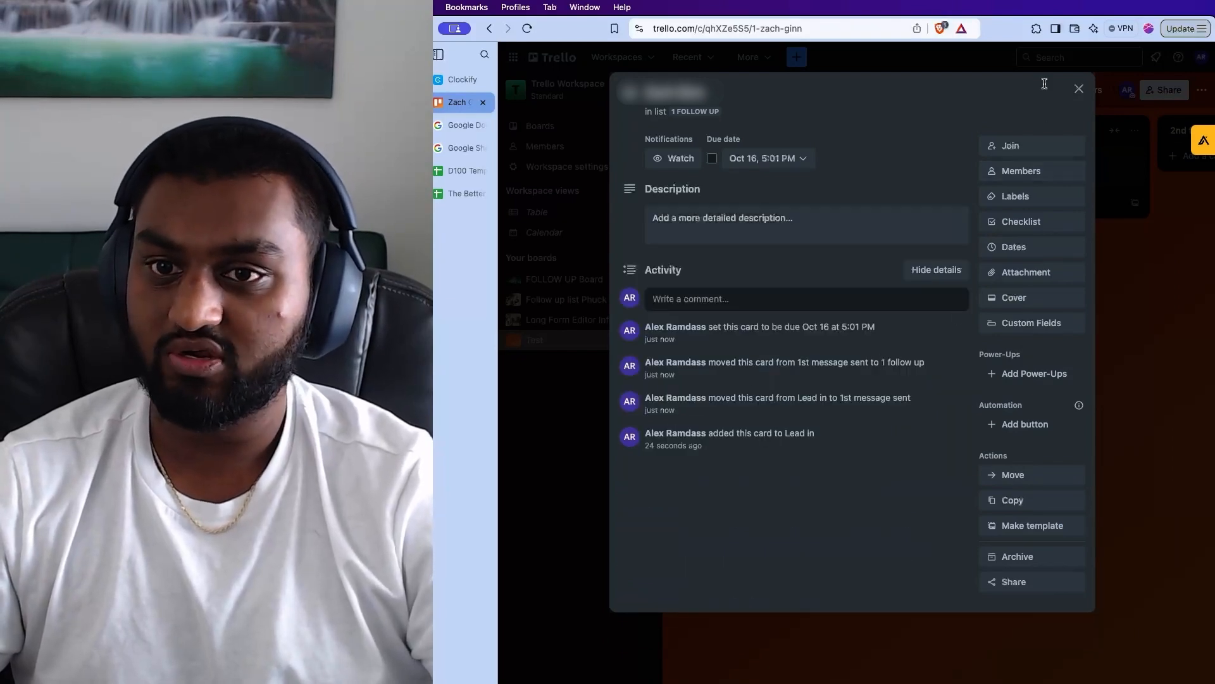
{"action": "left_click", "coordinate": [1077, 89]}
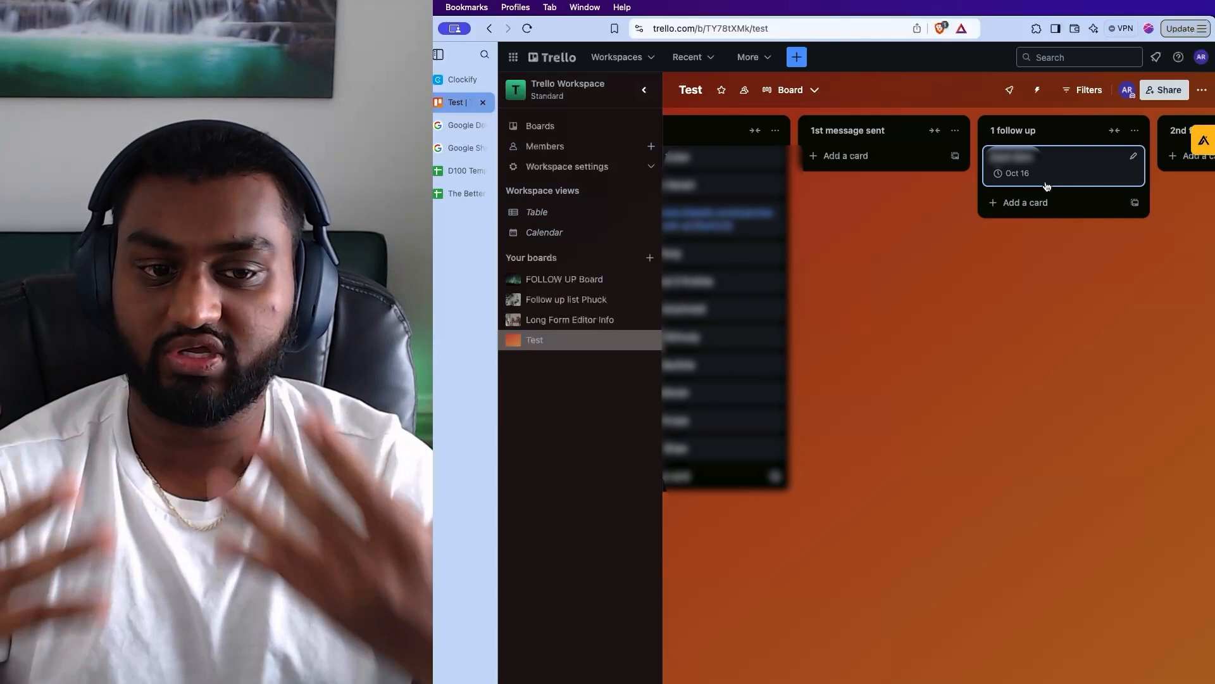
Reopen the Oct 16 lead card, glance at The Better D100 sheet, and return to it
{"action": "left_click", "coordinate": [1039, 162]}
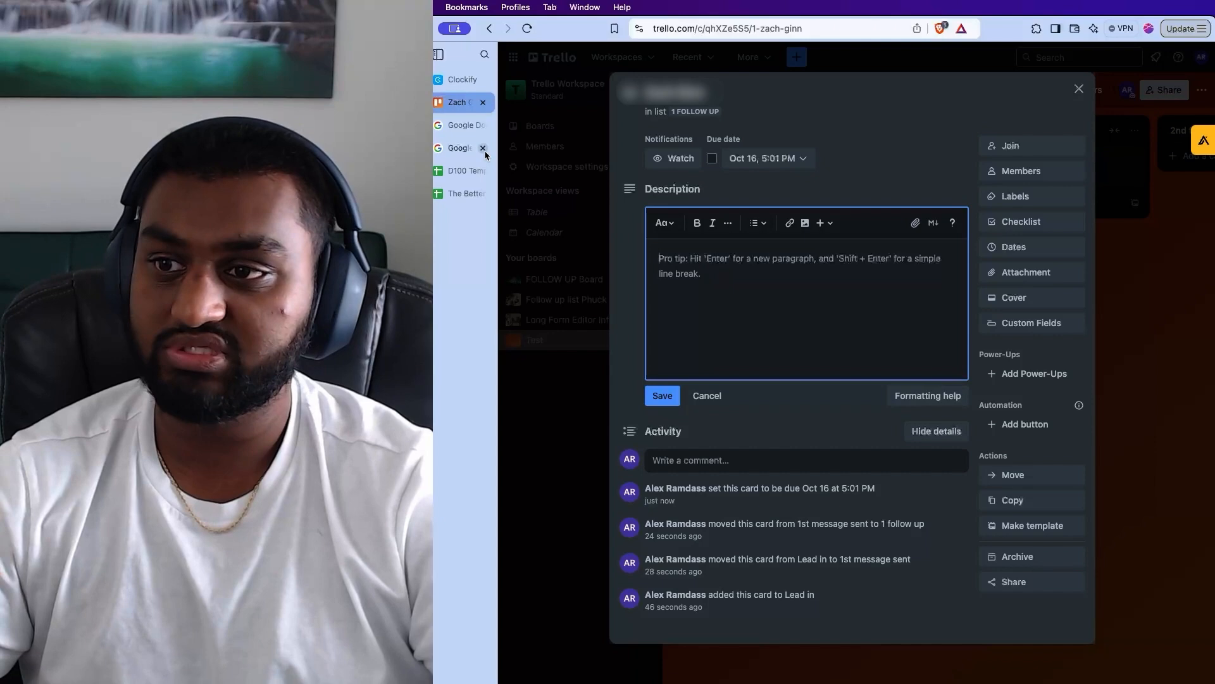
{"action": "left_click", "coordinate": [457, 193]}
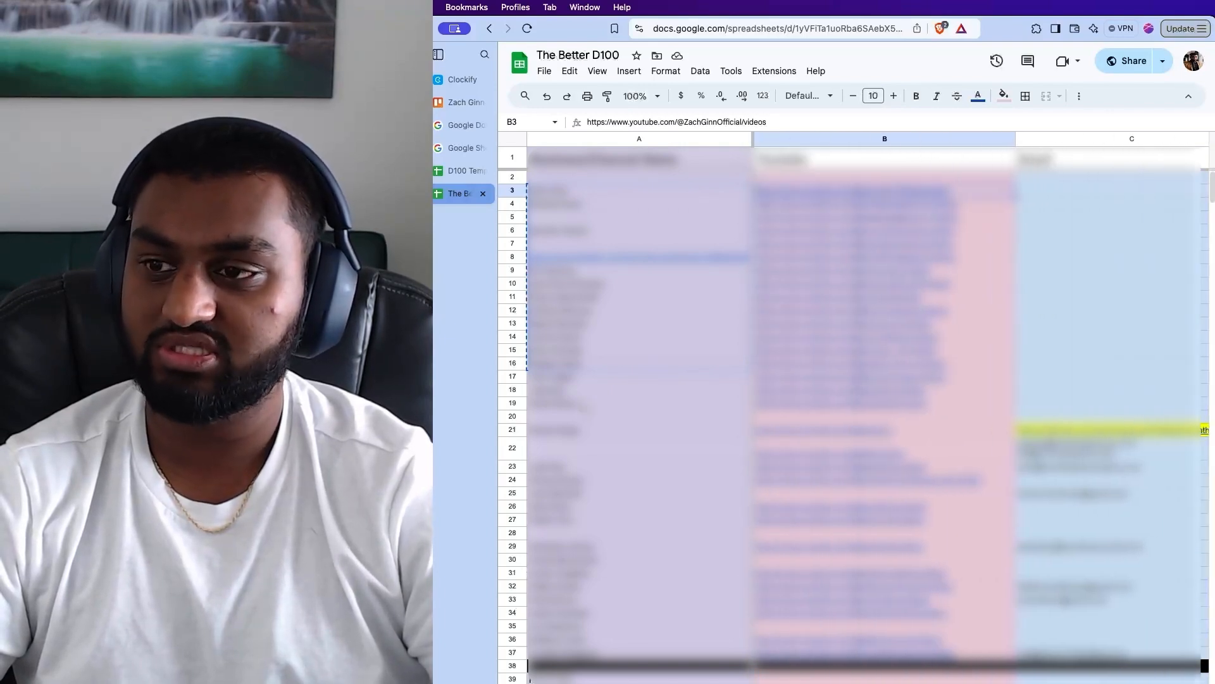
{"action": "left_click", "coordinate": [459, 101]}
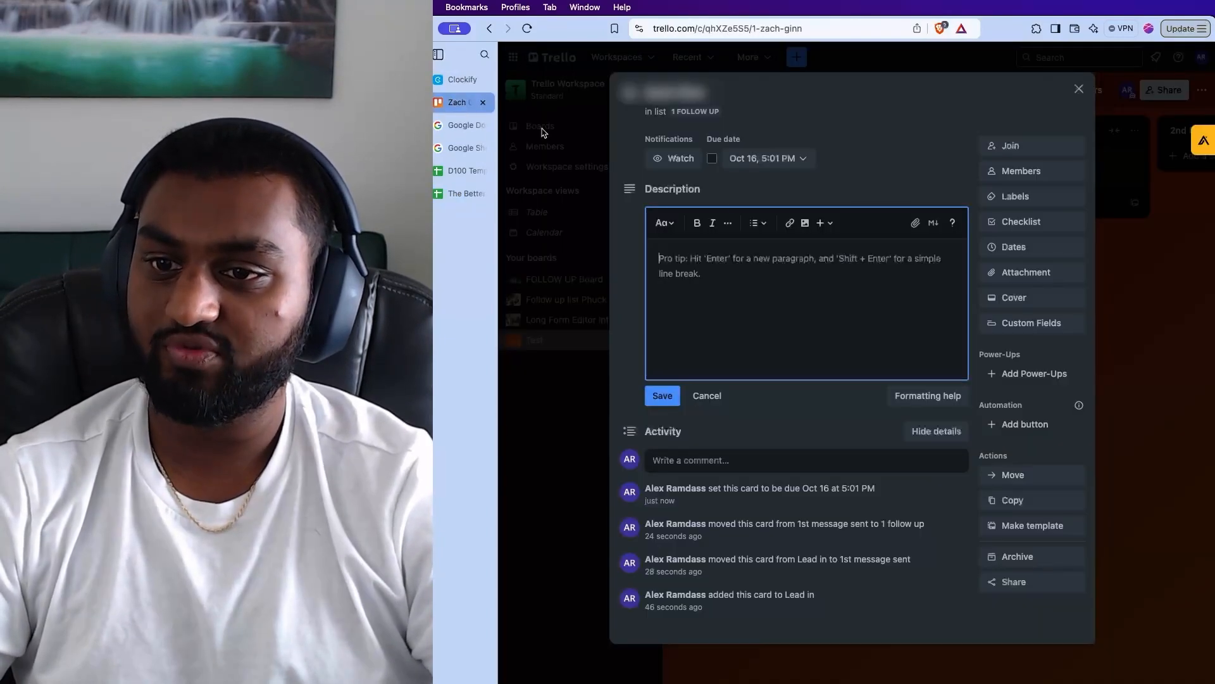
{"action": "mouse_move", "coordinate": [791, 271]}
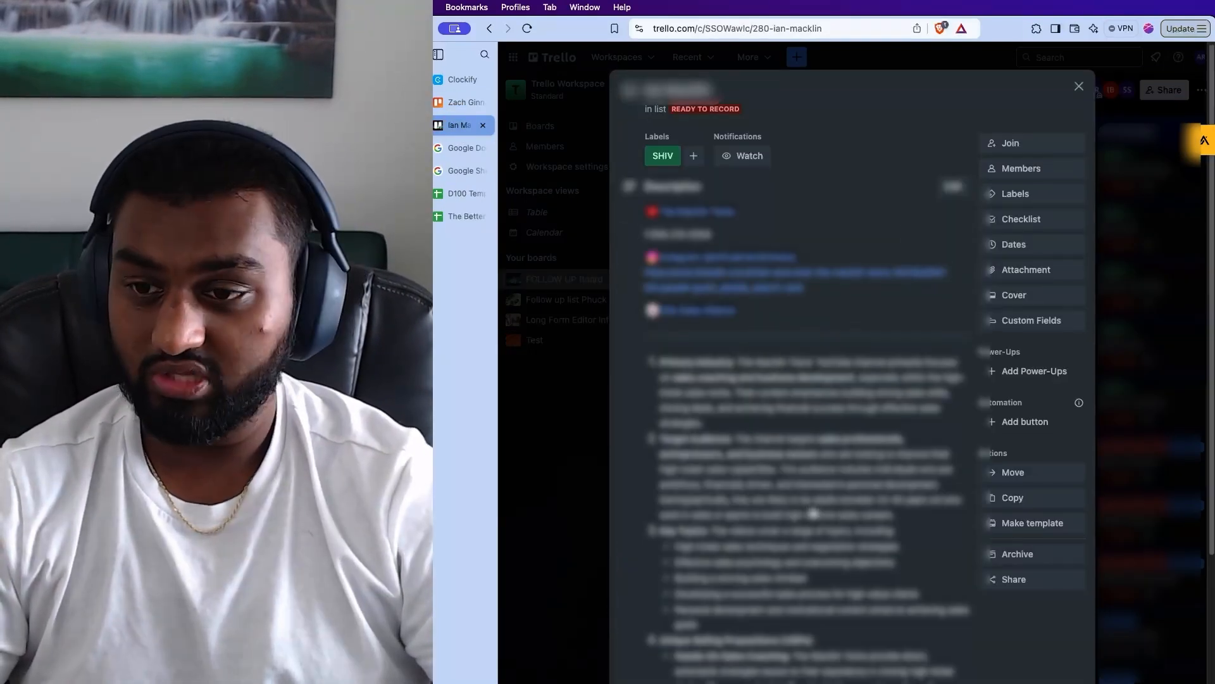
Close the example FOLLOW UP Board card, then close the lead card without a description
{"action": "scroll", "scroll_direction": "down", "scroll_amount": 3}
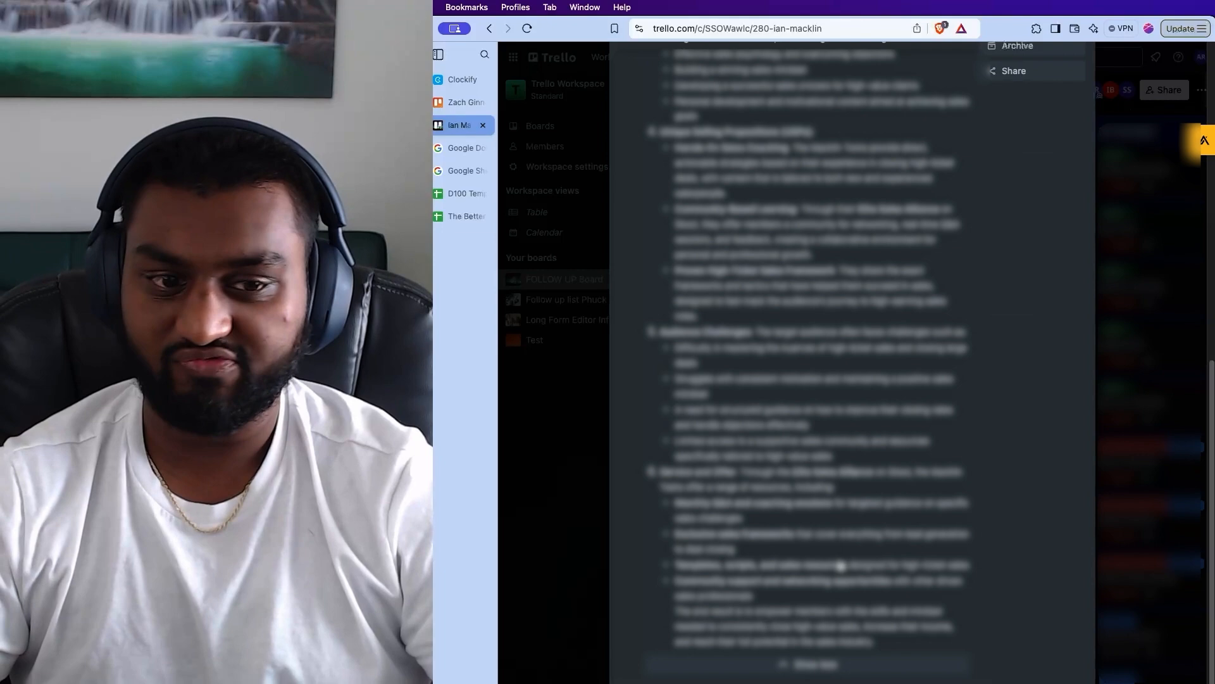
{"action": "scroll", "scroll_direction": "up", "scroll_amount": 3}
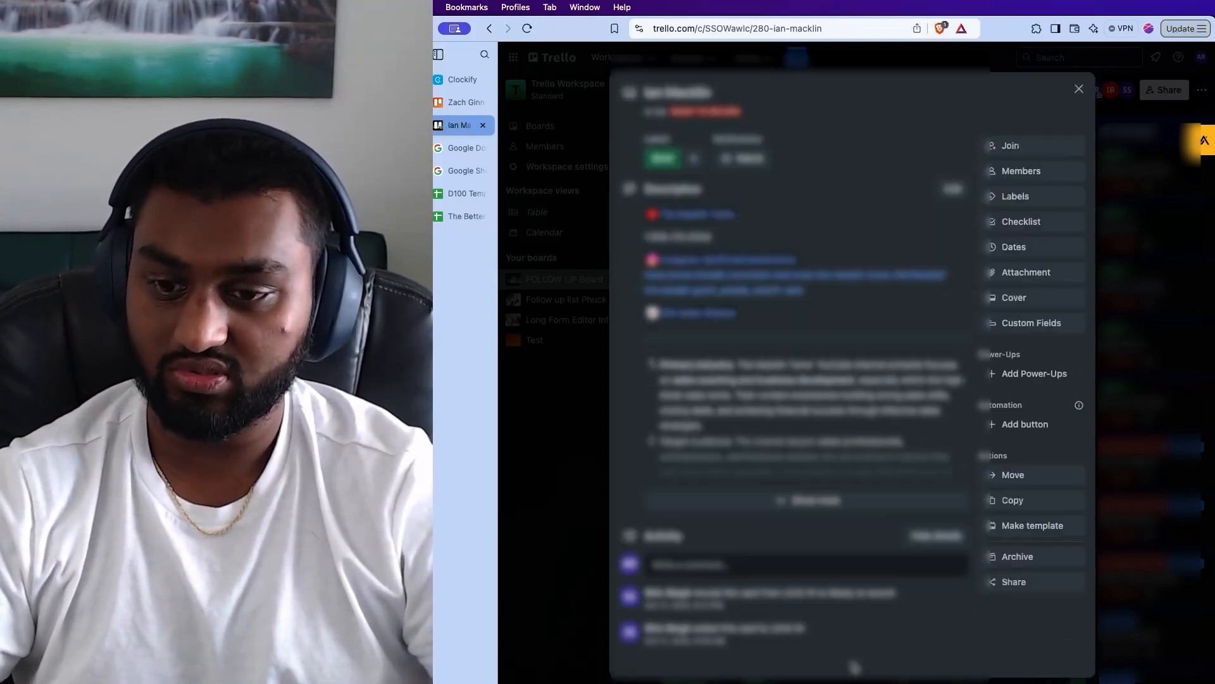
{"action": "left_click", "coordinate": [1077, 88]}
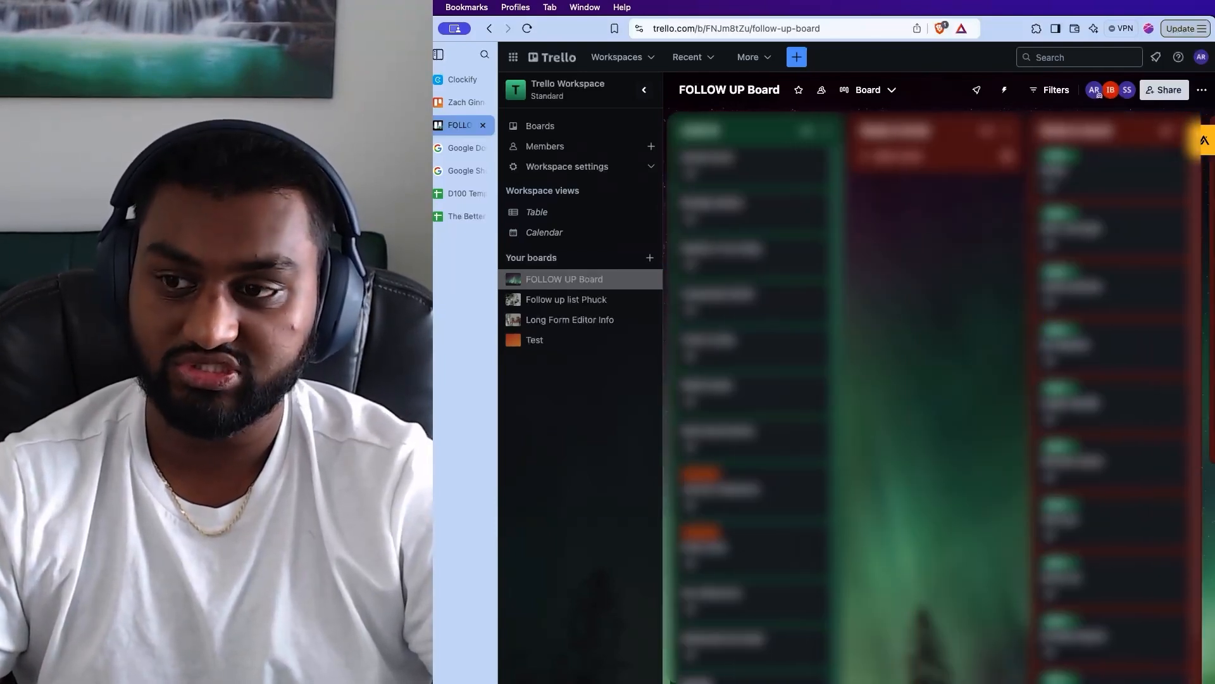
{"action": "mouse_move", "coordinate": [459, 124]}
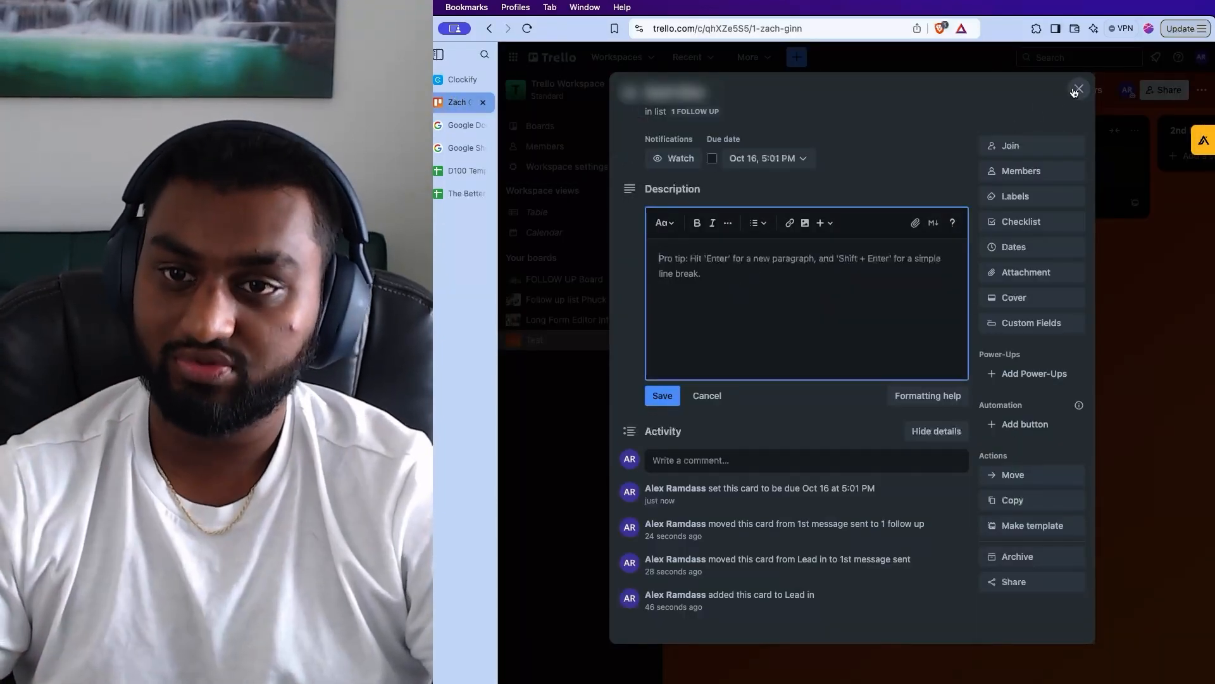
{"action": "left_click", "coordinate": [1076, 87]}
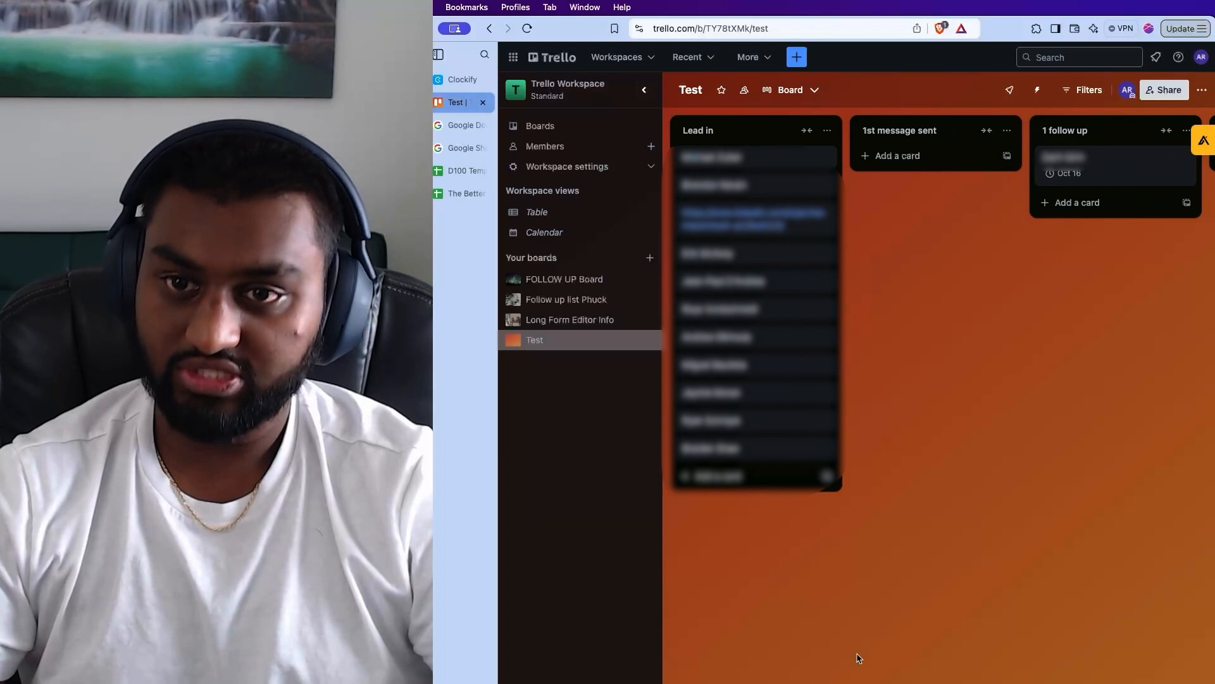
{"action": "mouse_move", "coordinate": [873, 576]}
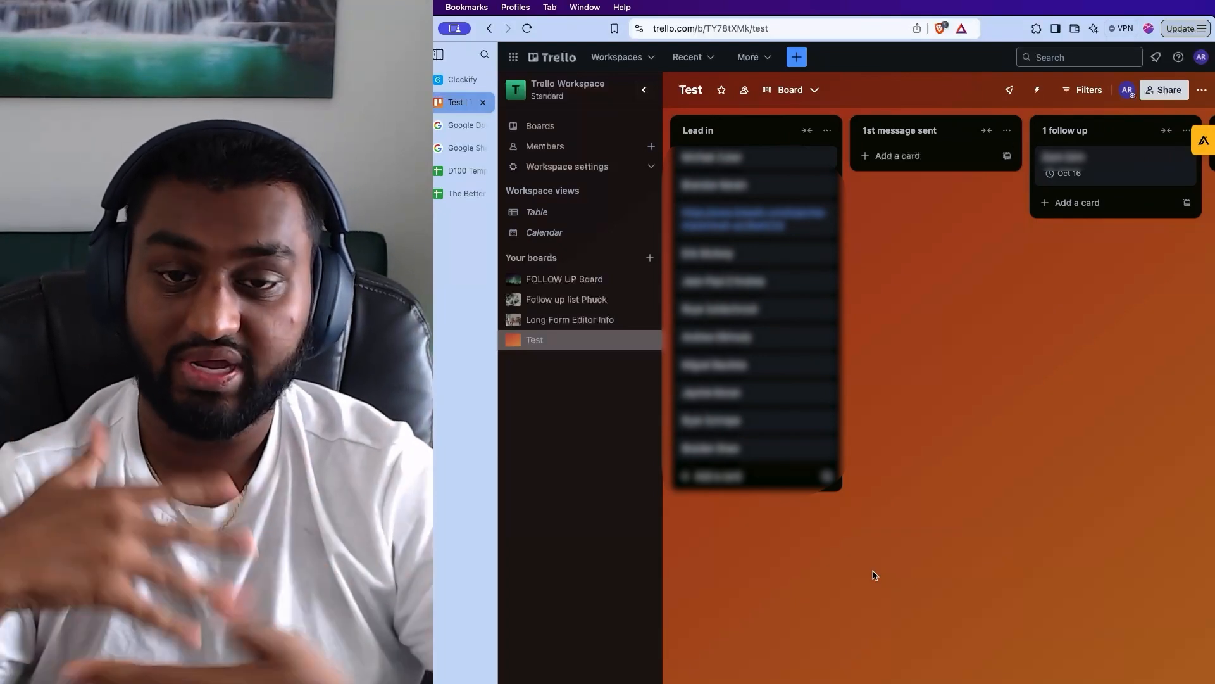